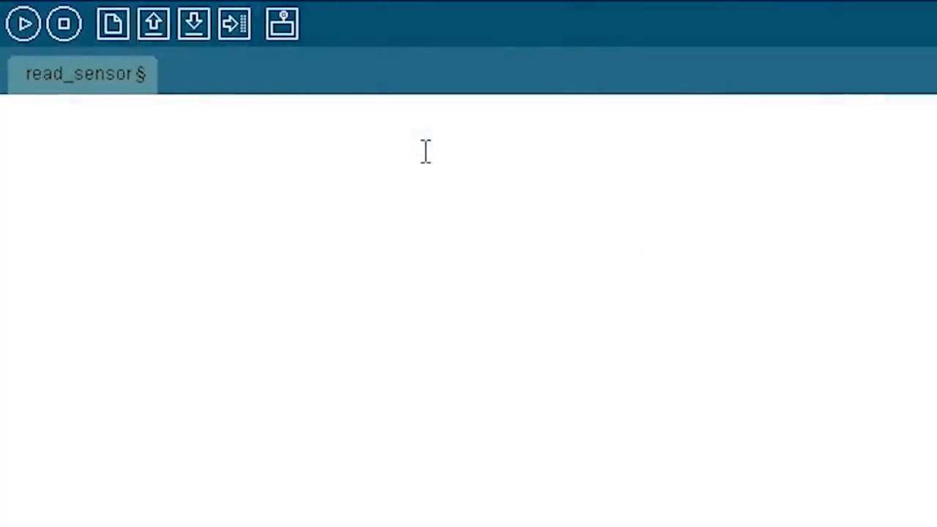
Declare int sensePin = 0 at the top of the read_sensor sketch.
type("int sense")
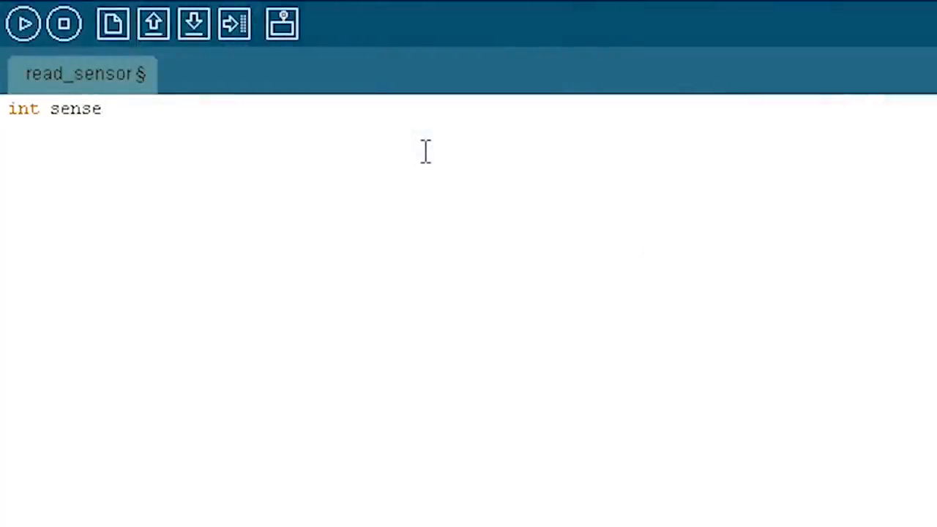
type("Pin -")
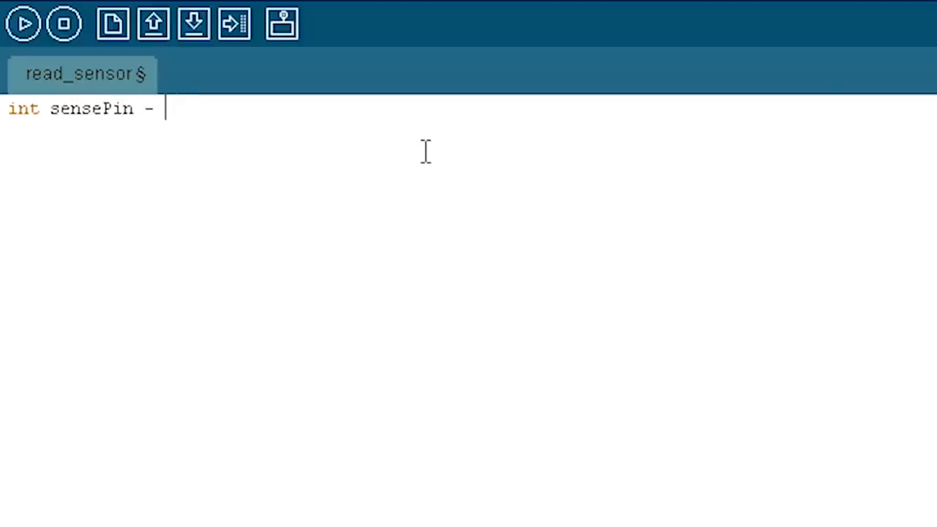
type("=0;")
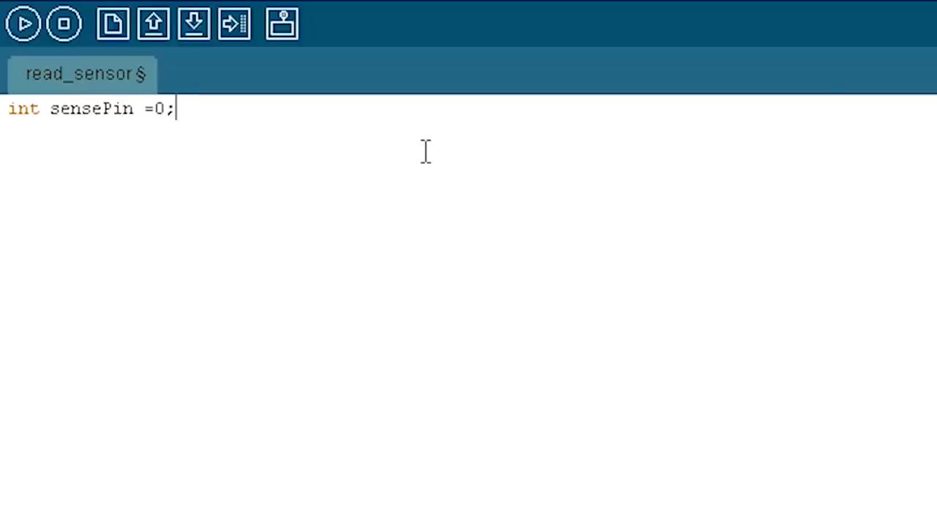
Begin setup() with analogReference(DEFAULT) and an 'isn't necessary' comment.
type("voi")
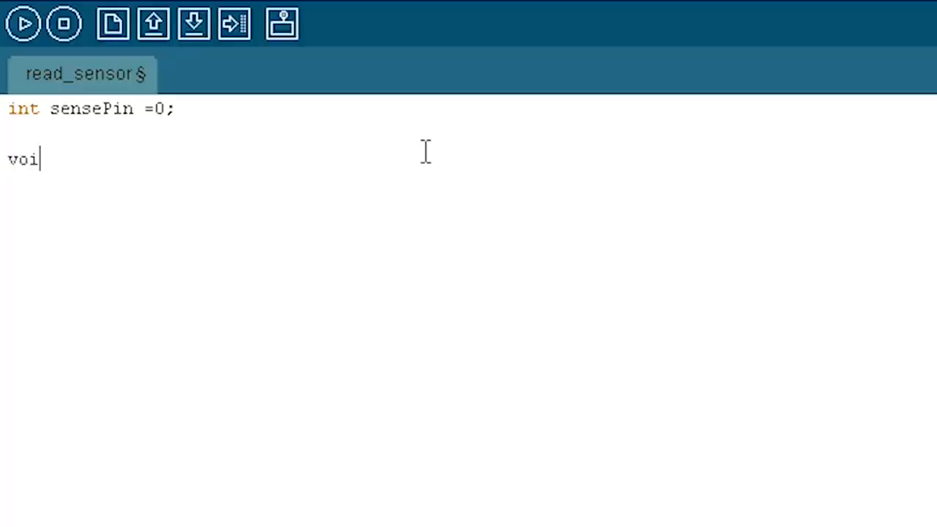
type("d setup")
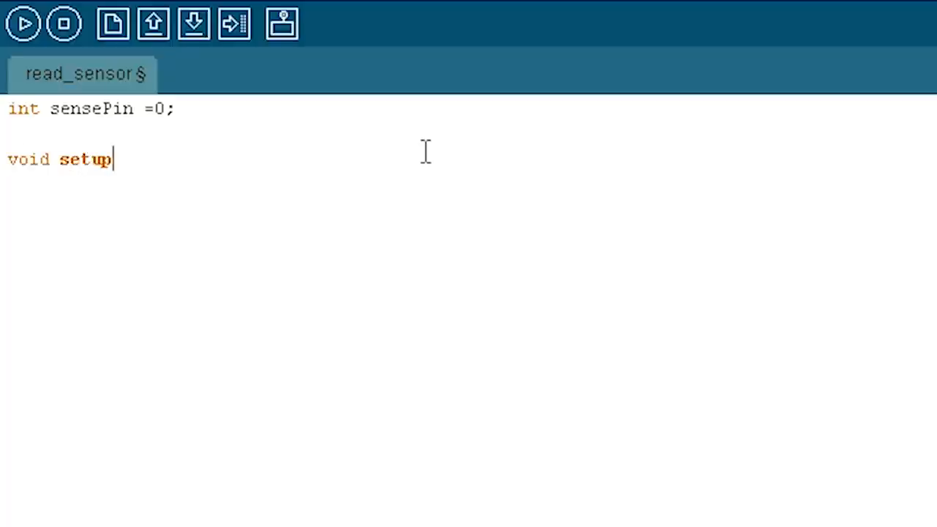
type("(){")
type("}")
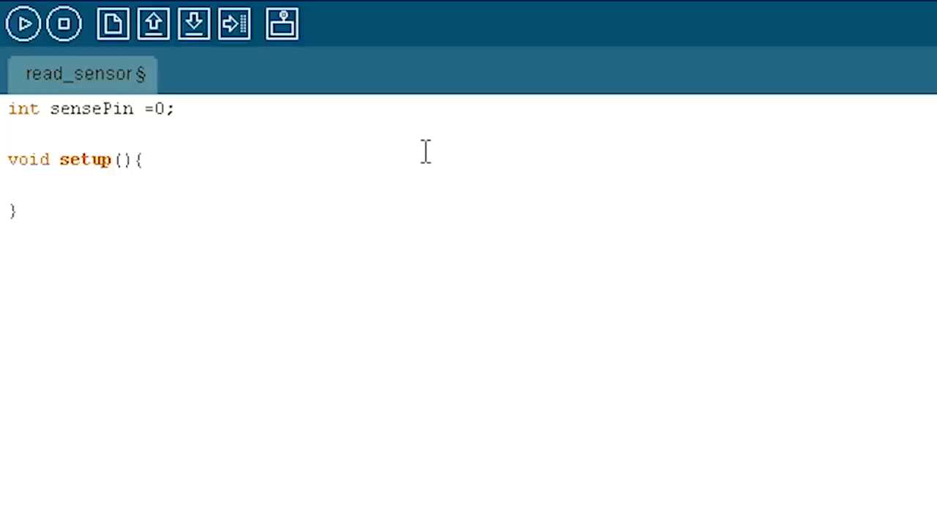
type("analog")
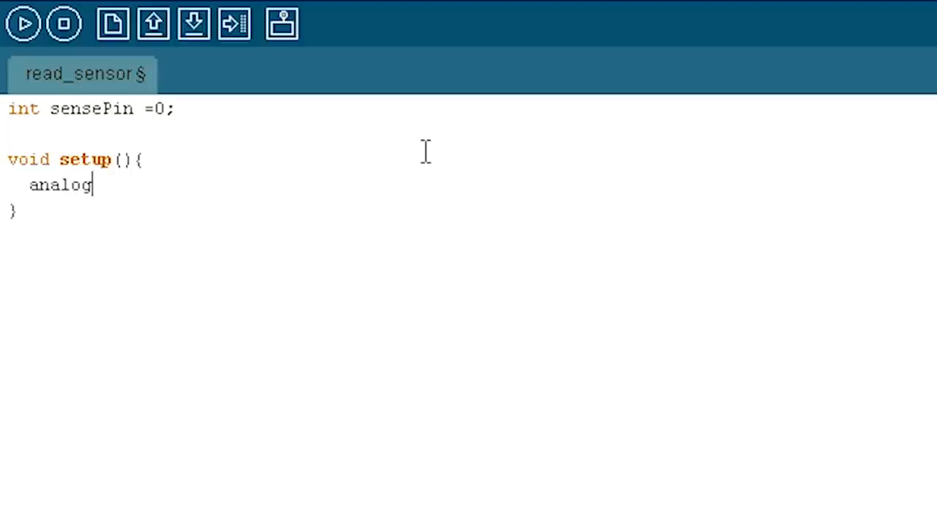
type("Ref")
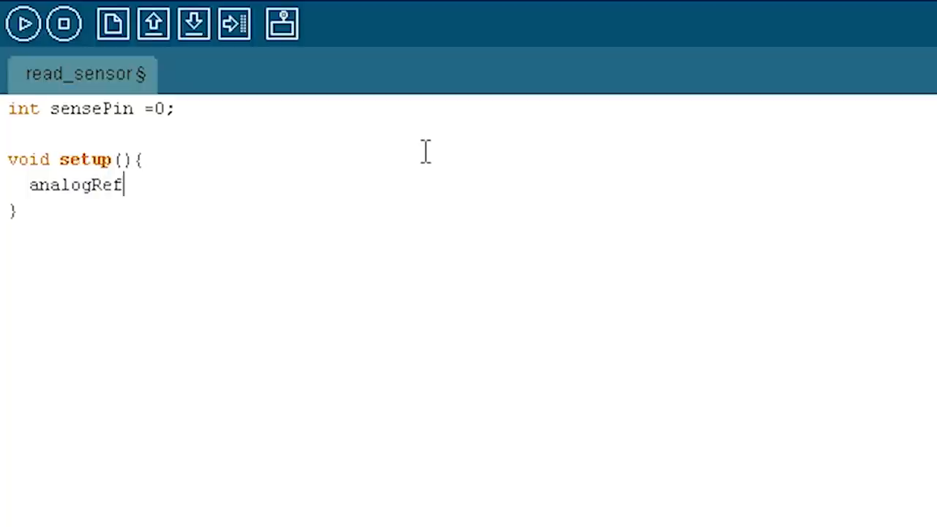
type("erence(DEFAULT)(")
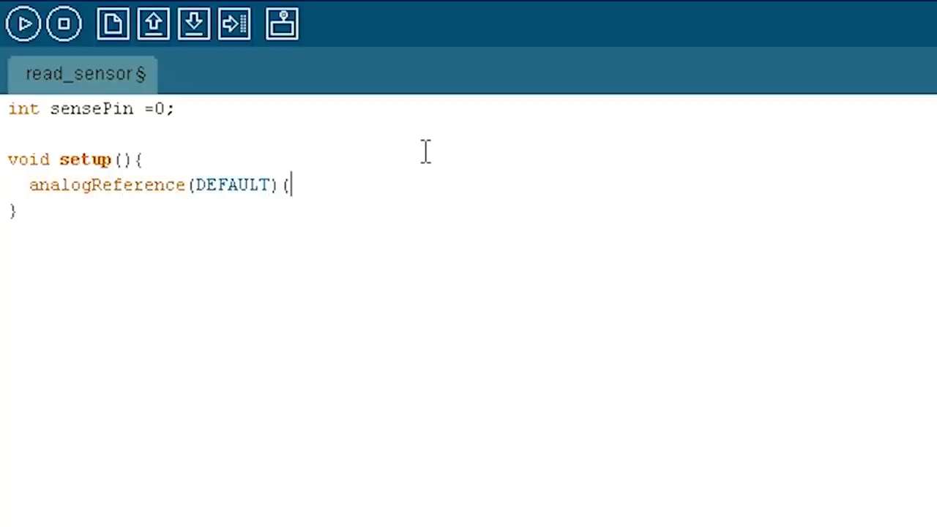
type(";")
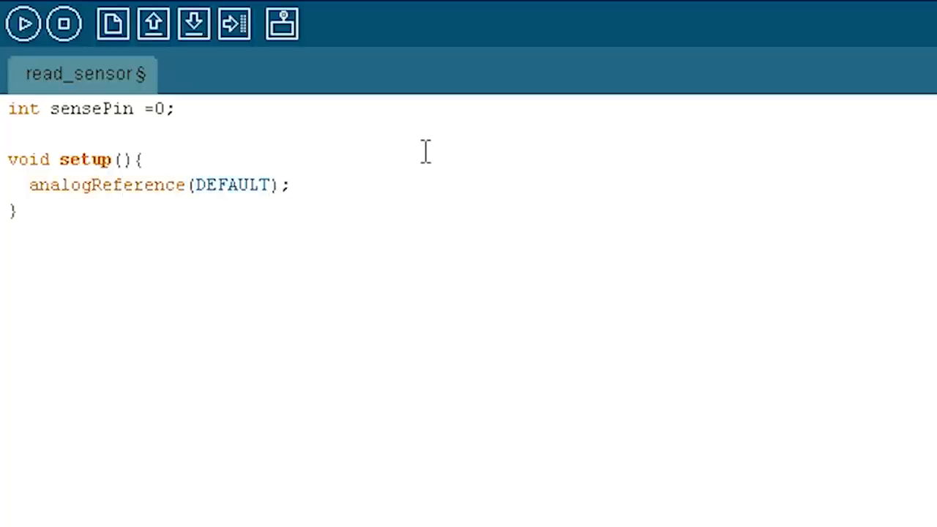
type("//")
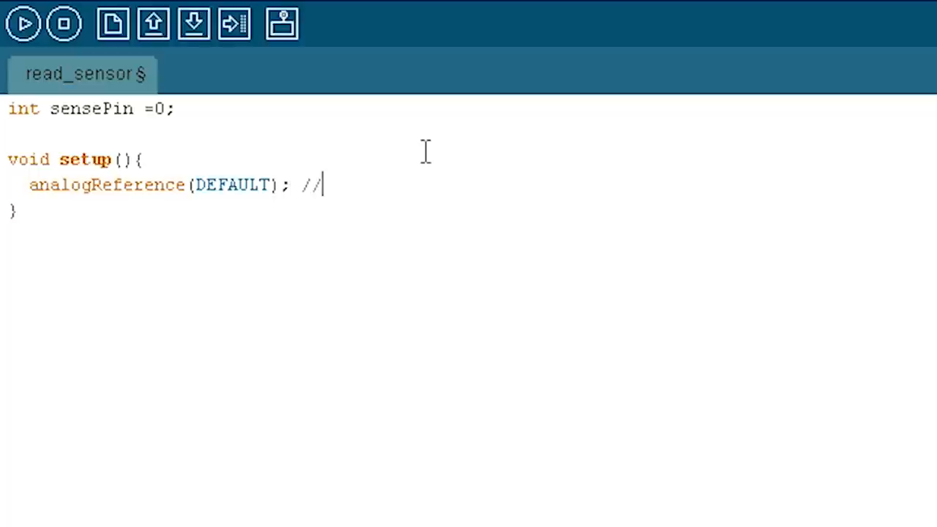
type("isn't necess")
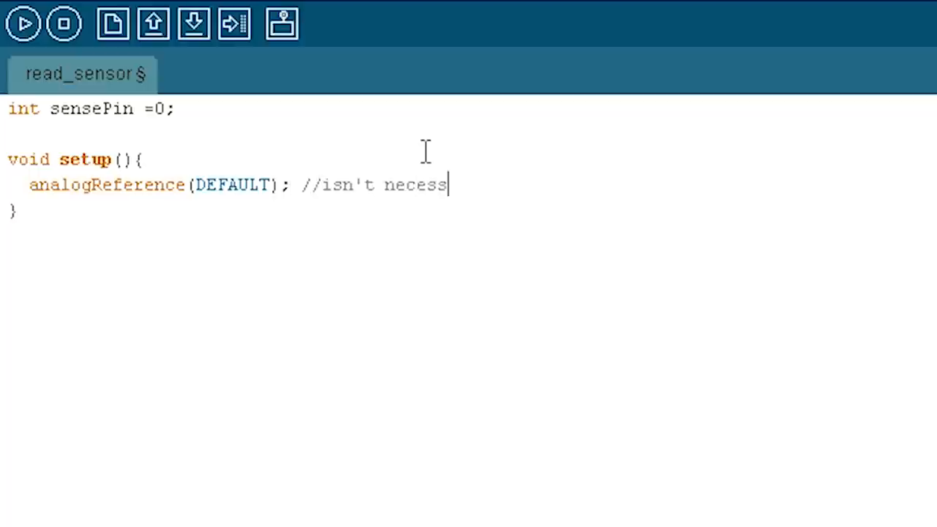
type("ary")
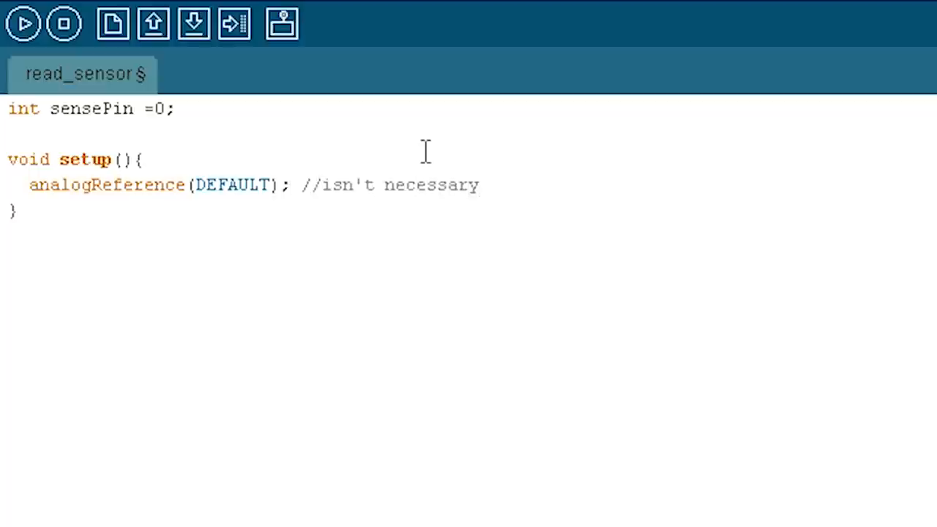
Add Serial.begin(9600); on the next line of setup().
key("Enter")
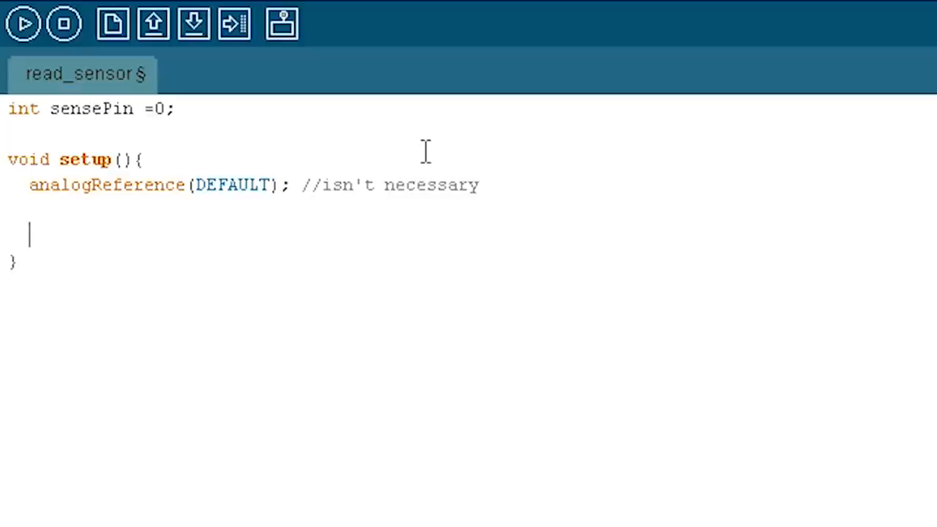
type("s")
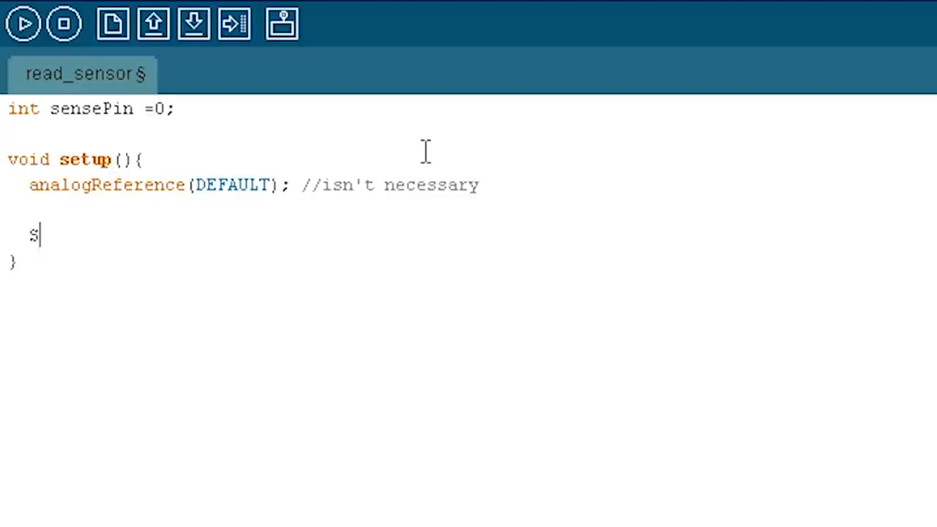
type("erial.begi")
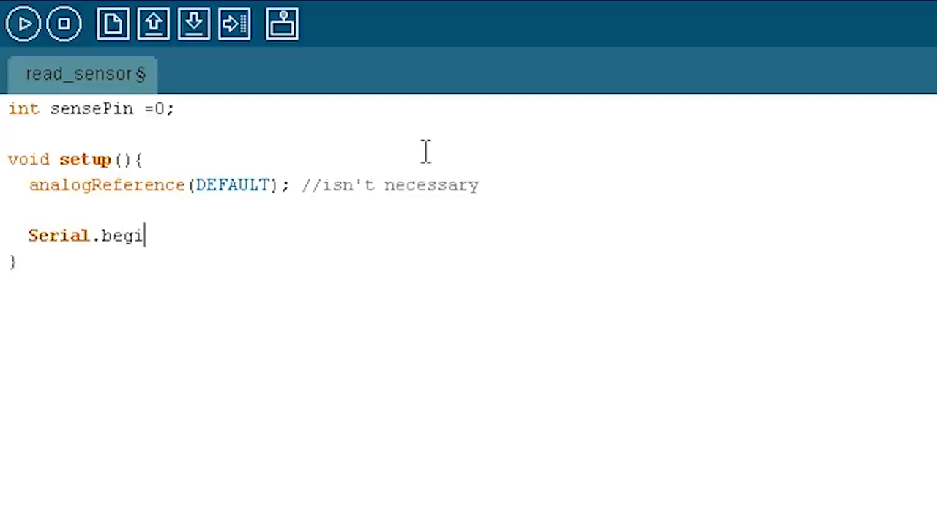
type("n(9")
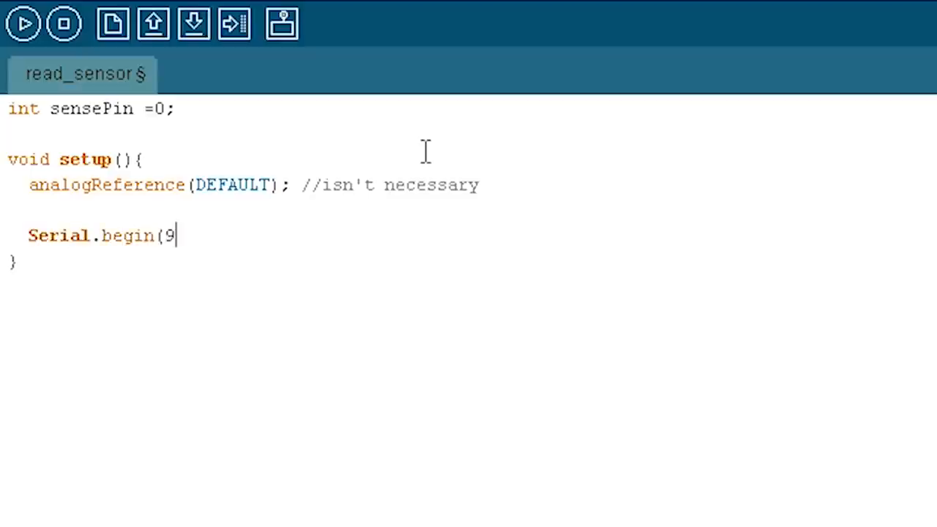
type("600)")
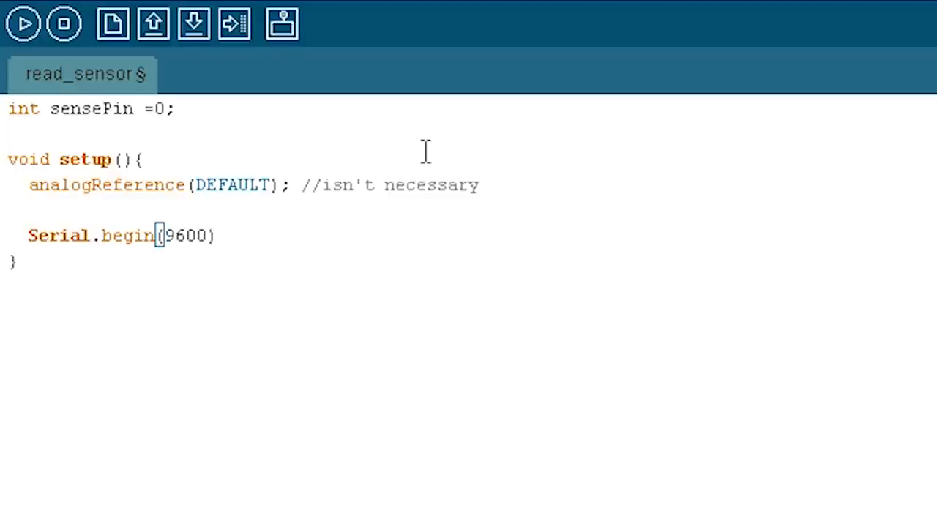
type(";")
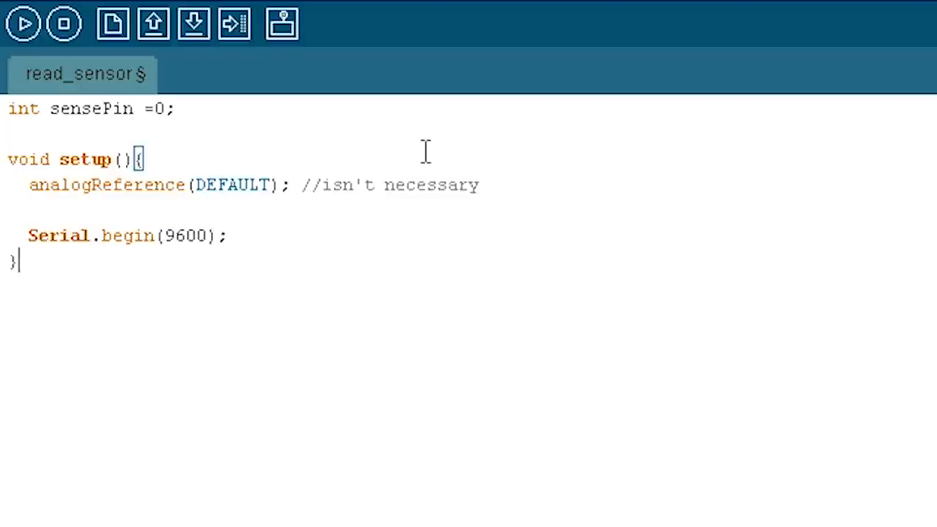
Write loop() printing analogRead(sensePin) with Serial.println.
type("voi")
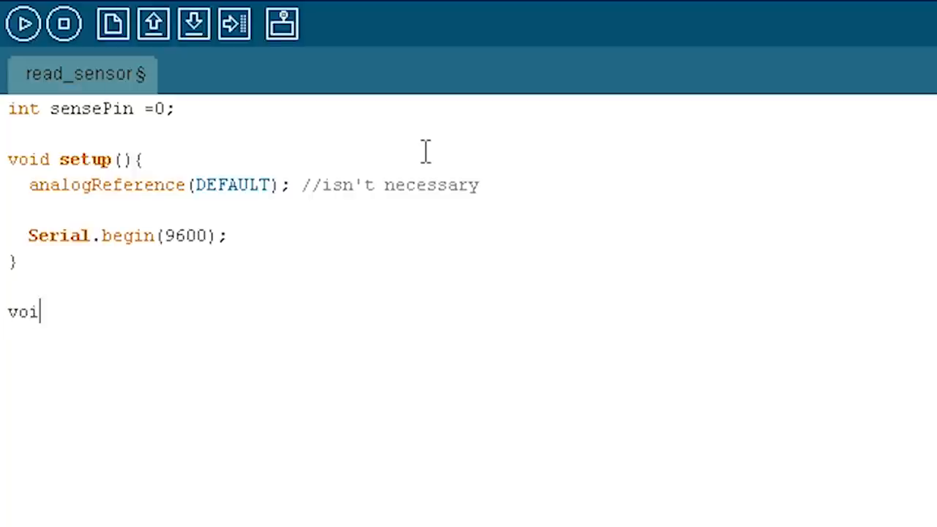
type("d loop()")
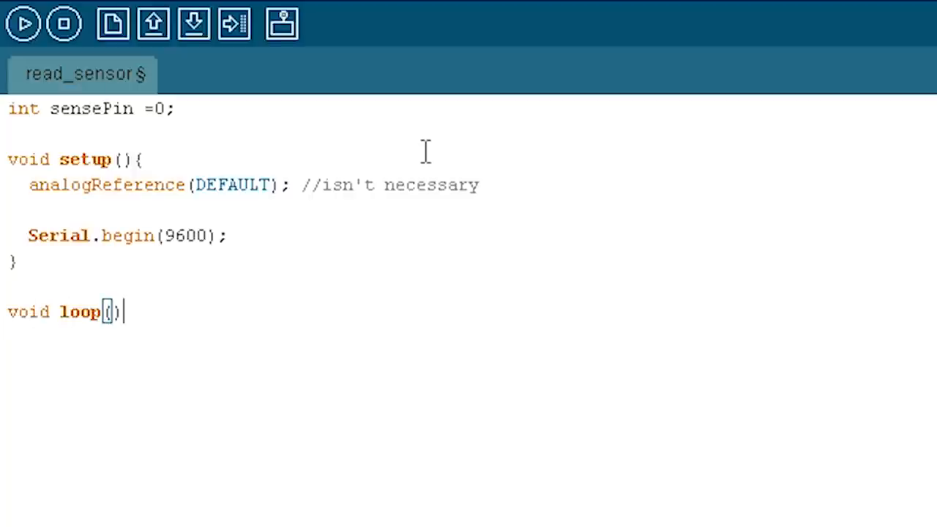
type("{")
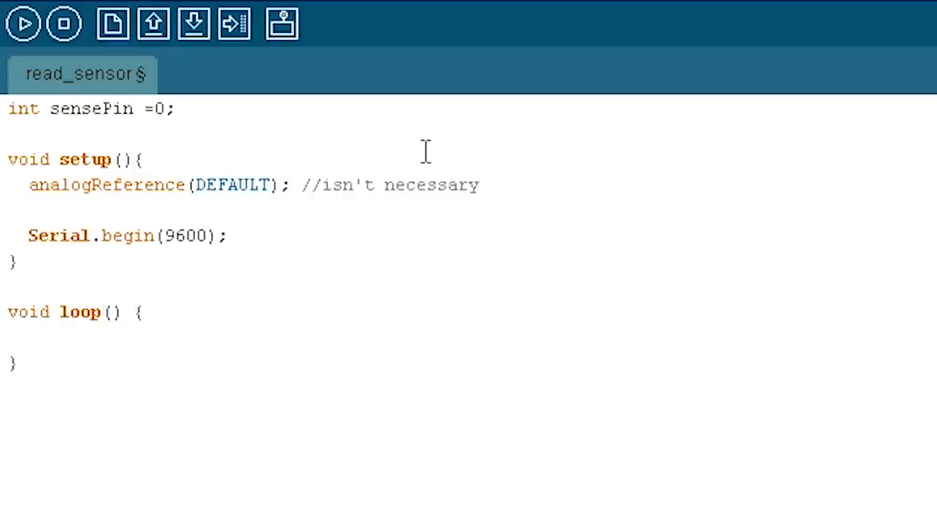
type("Serial.pr")
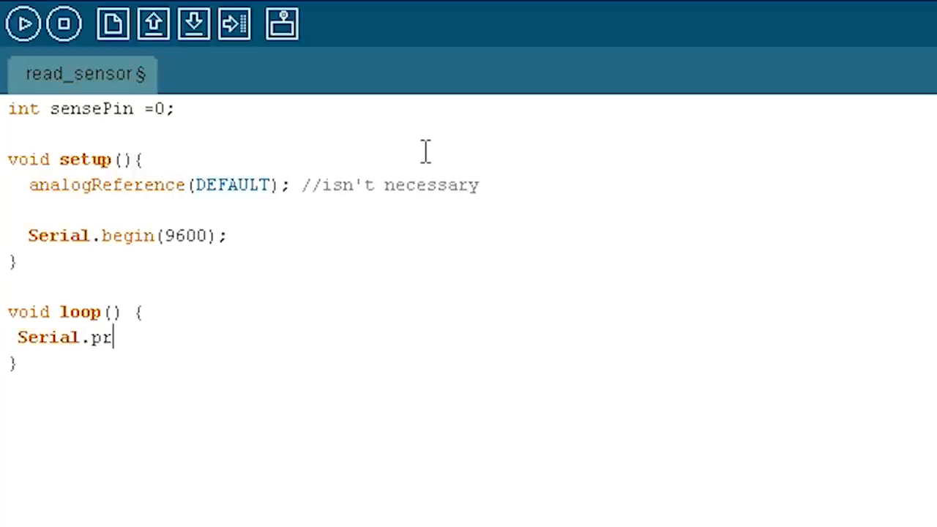
type("intln")
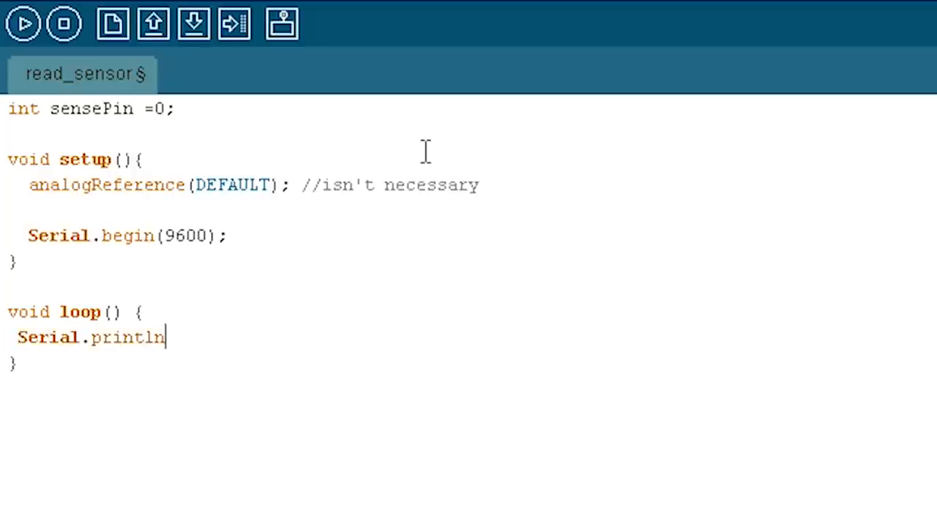
type("(analogRead")
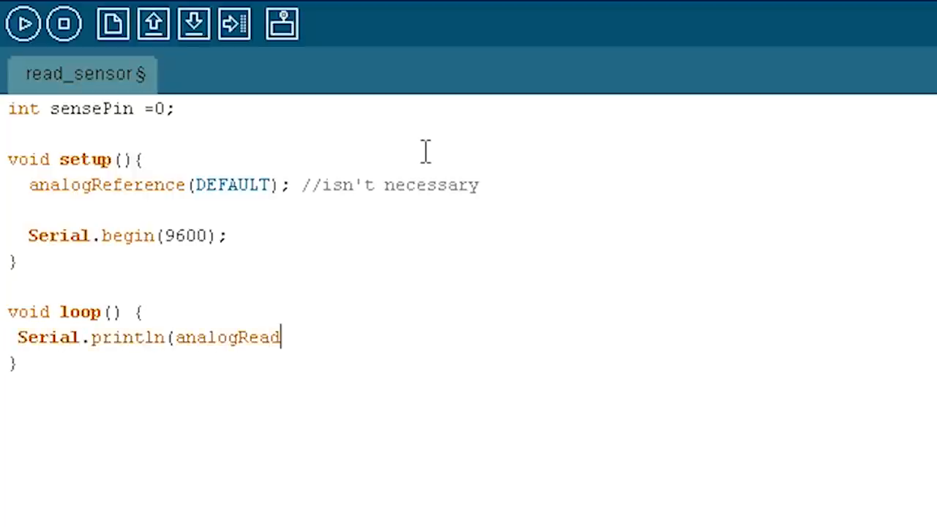
type("(sen")
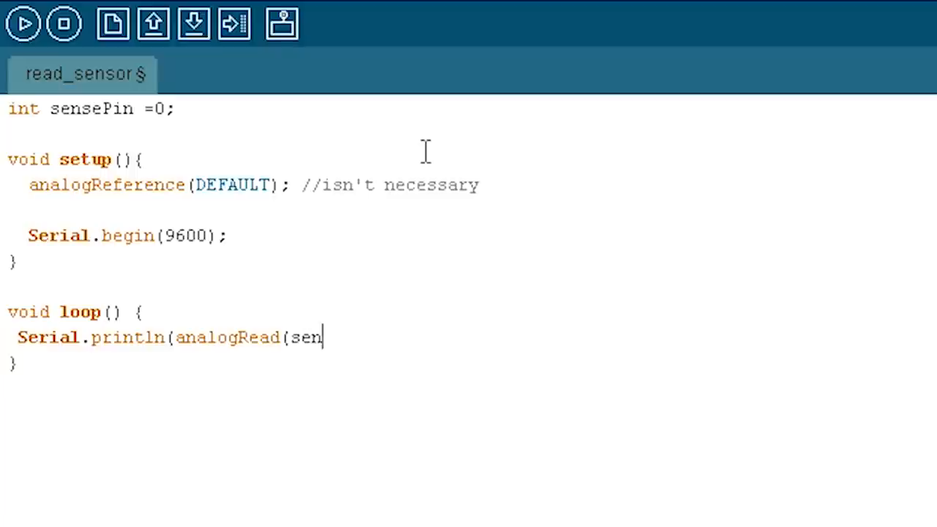
type("sePin")
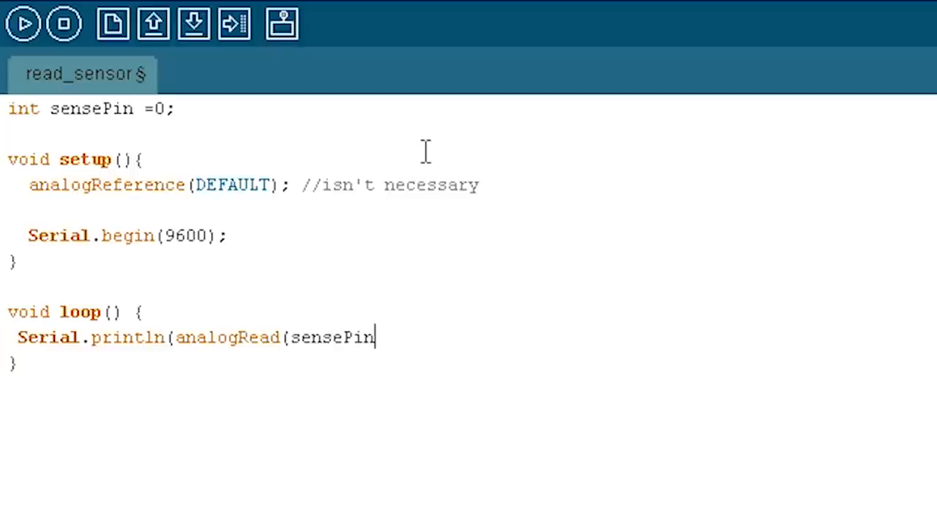
type("));")
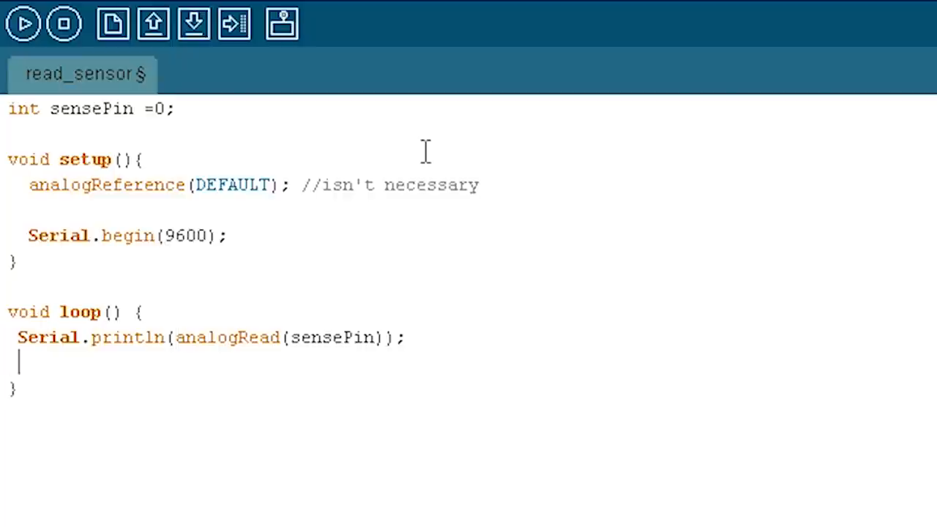
Add delay(500); after the print so the loop waits half a second.
type("d")
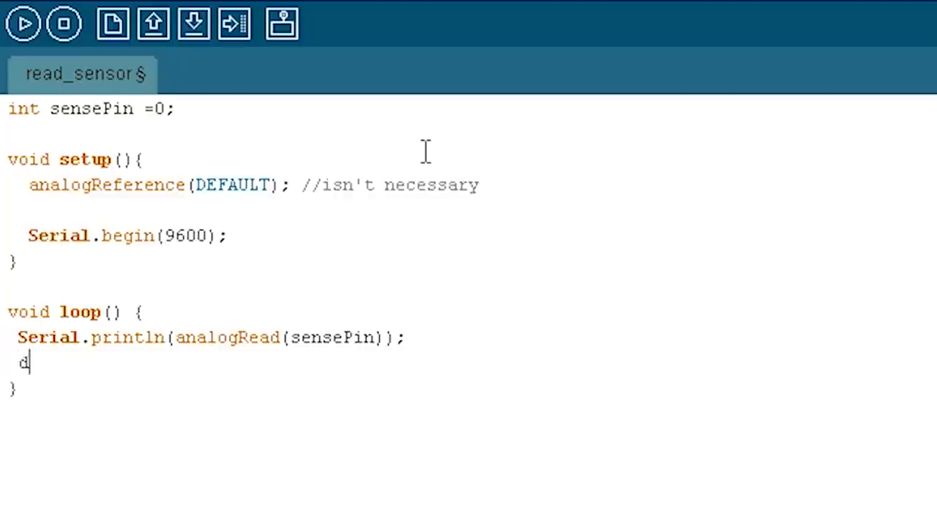
type("elay(500")
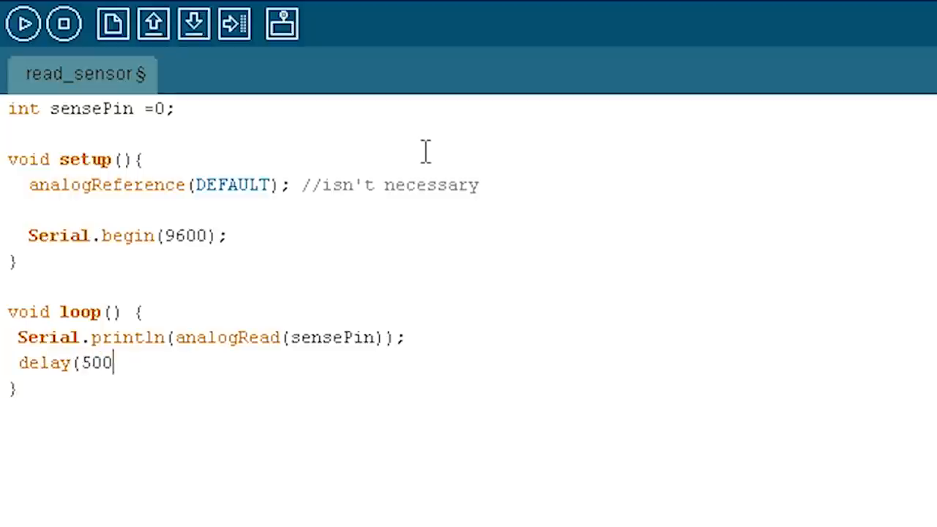
type(");")
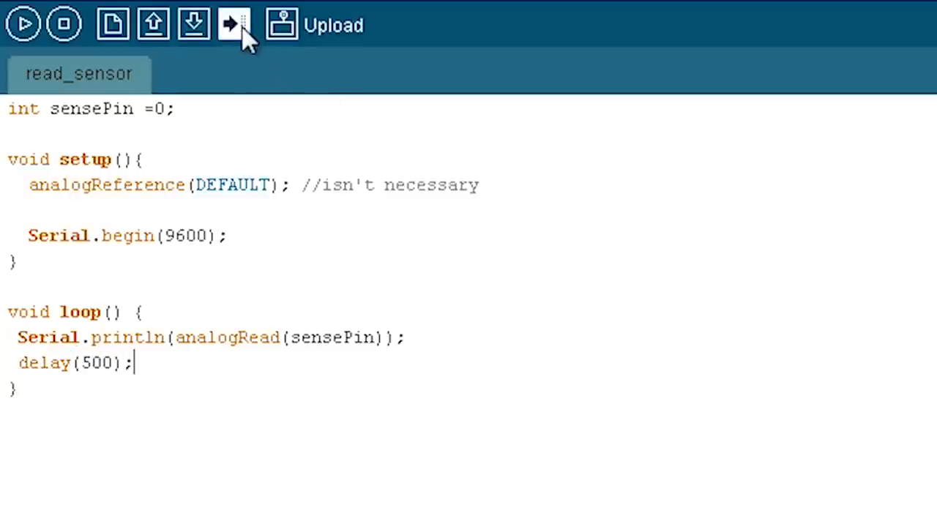
left_click(281, 24)
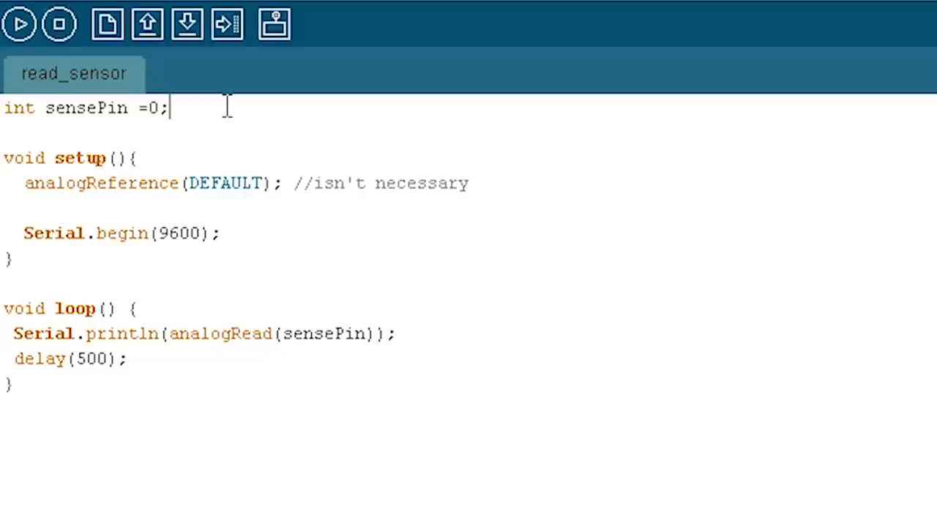
Declare int ledPin = 9 on its own line below sensePin.
type("in")
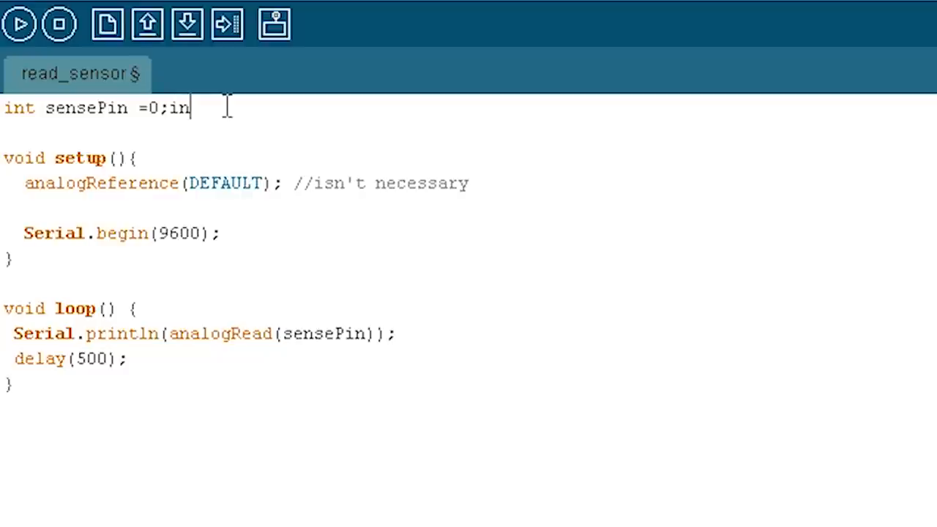
key("enter")
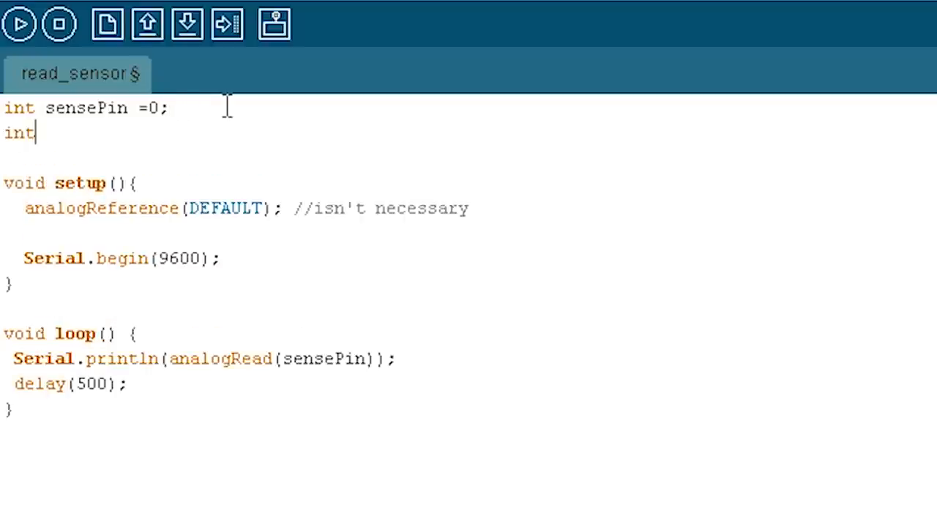
type("ledPin")
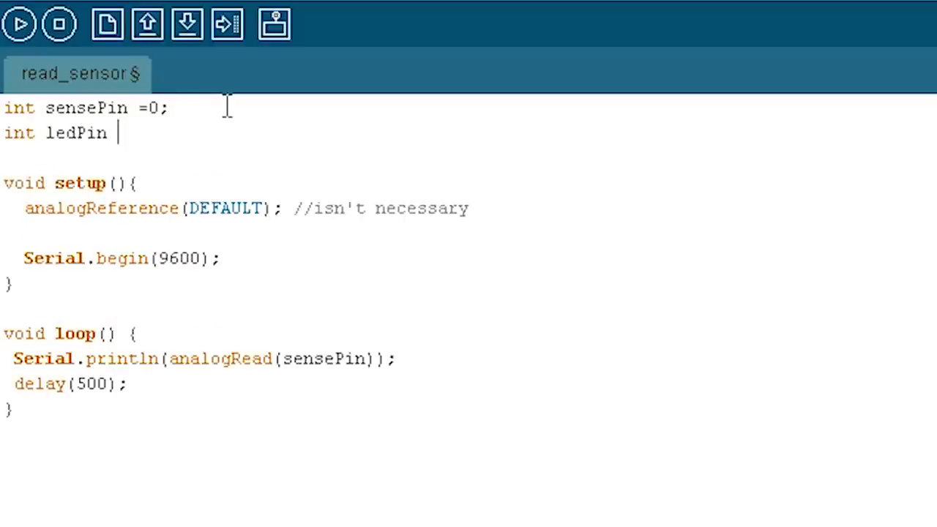
type("= 9;")
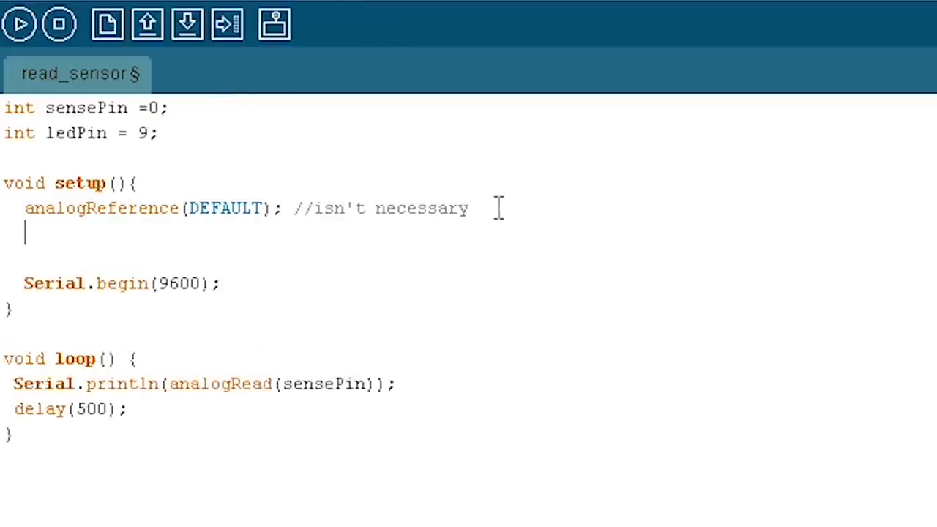
Call pinMode(ledPin, OUTPUT); in setup().
type("p")
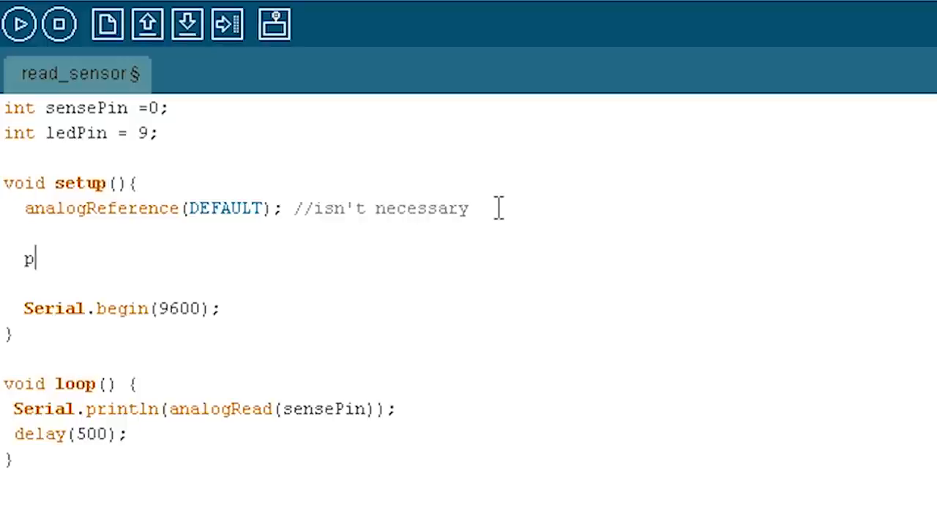
type("inMode(")
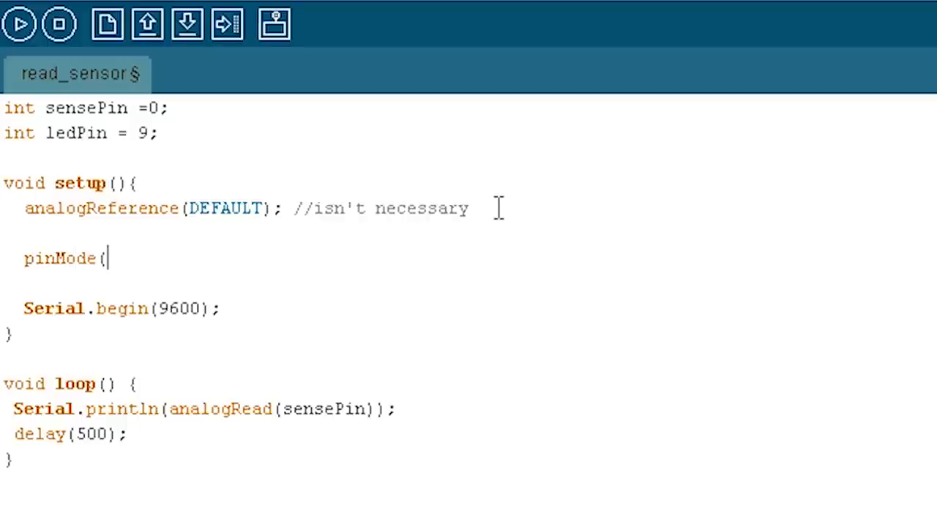
type("led")
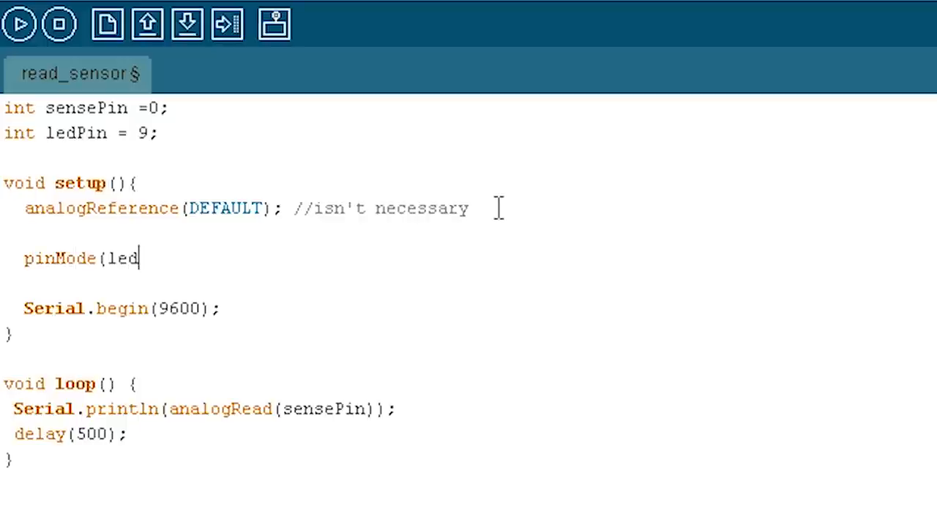
type("Pin, OUT")
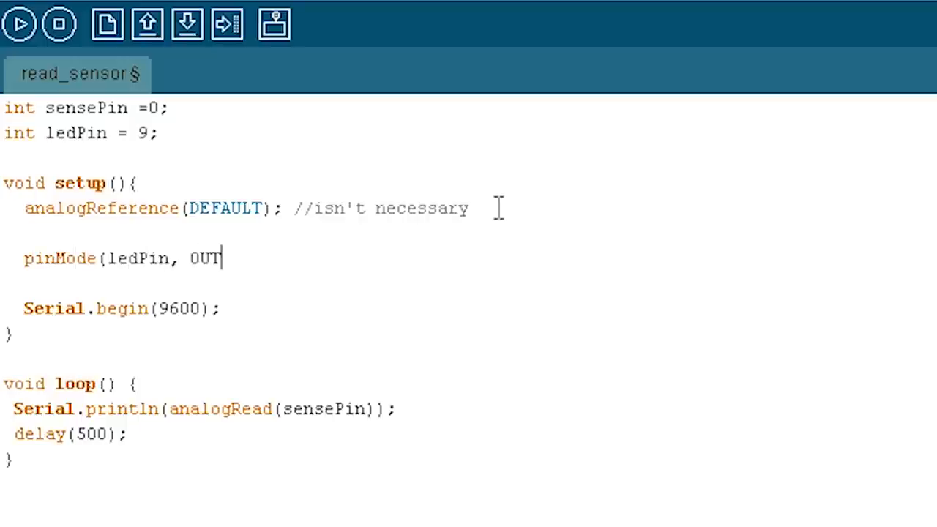
type("PUT);")
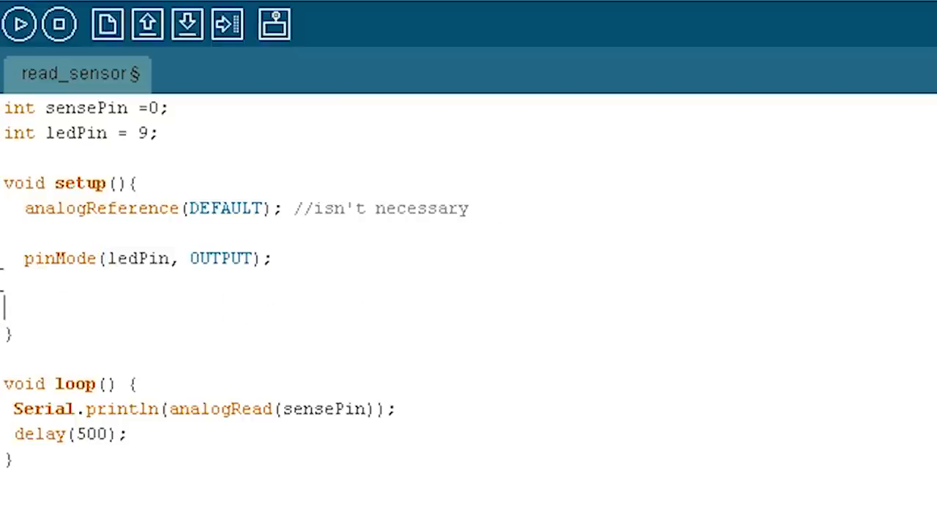
Replace the loop's print and delay with int val = analogRead(sensePin);.
key("Backspace")
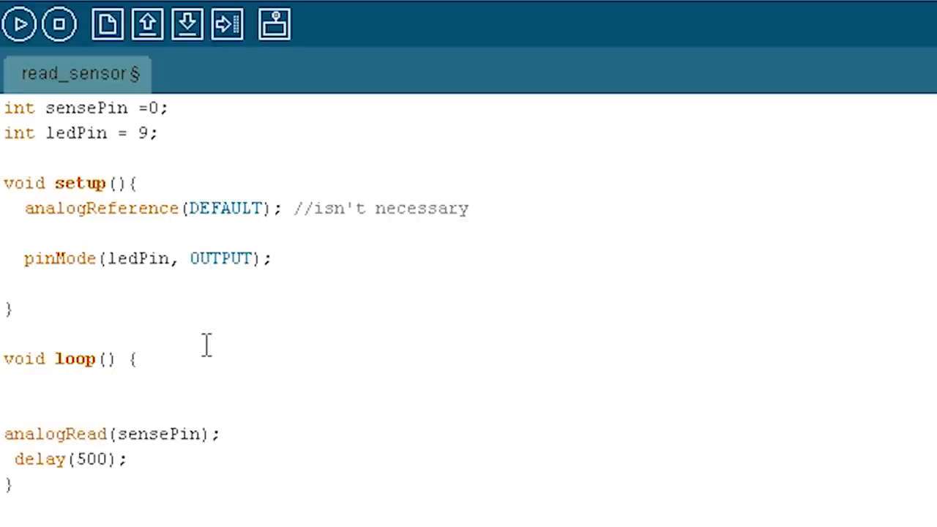
type("int val")
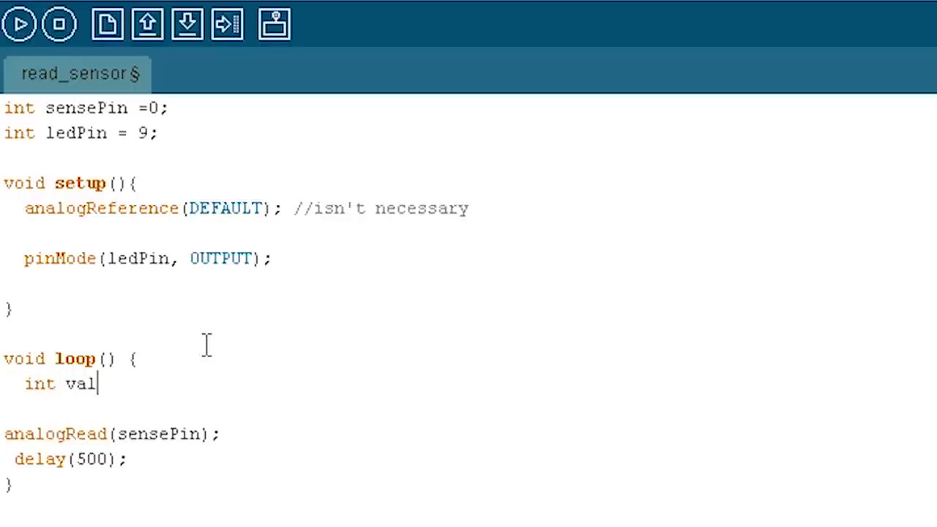
type("=")
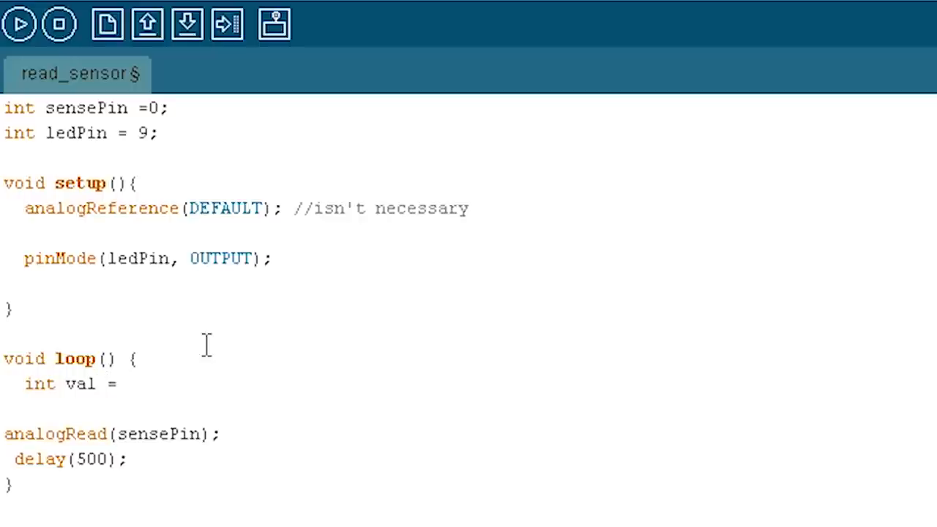
type("analog")
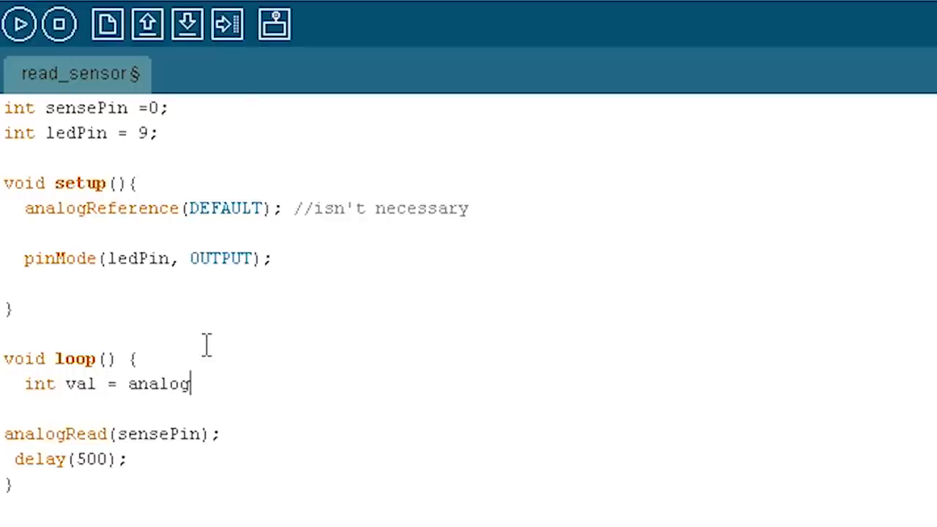
type("Read")
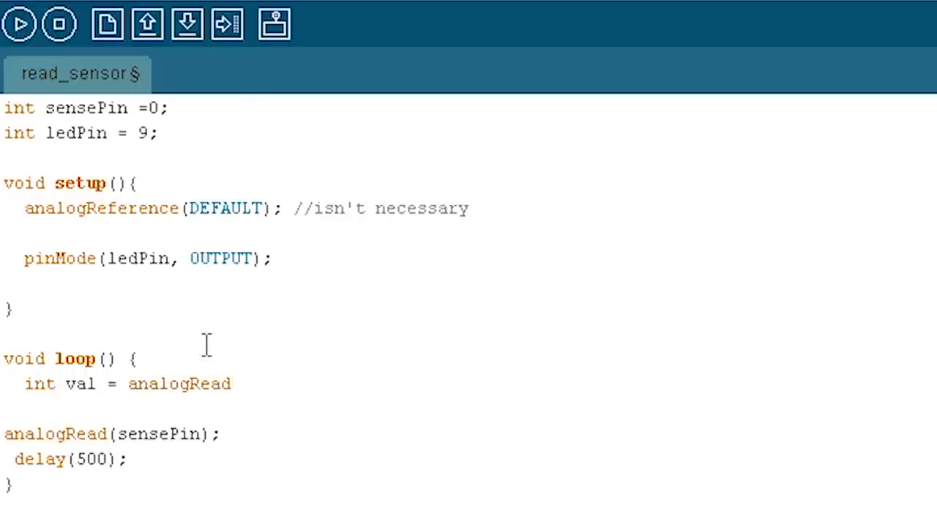
type("(sensePin")
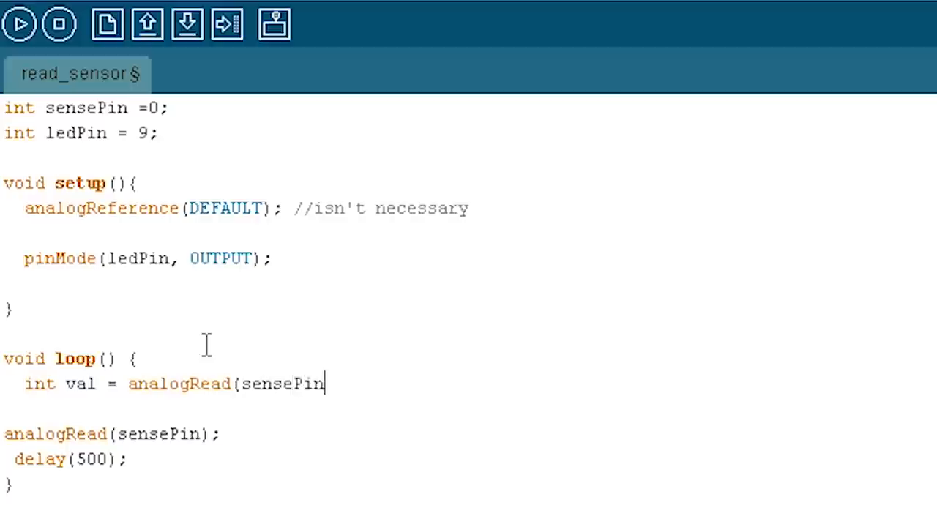
type(");")
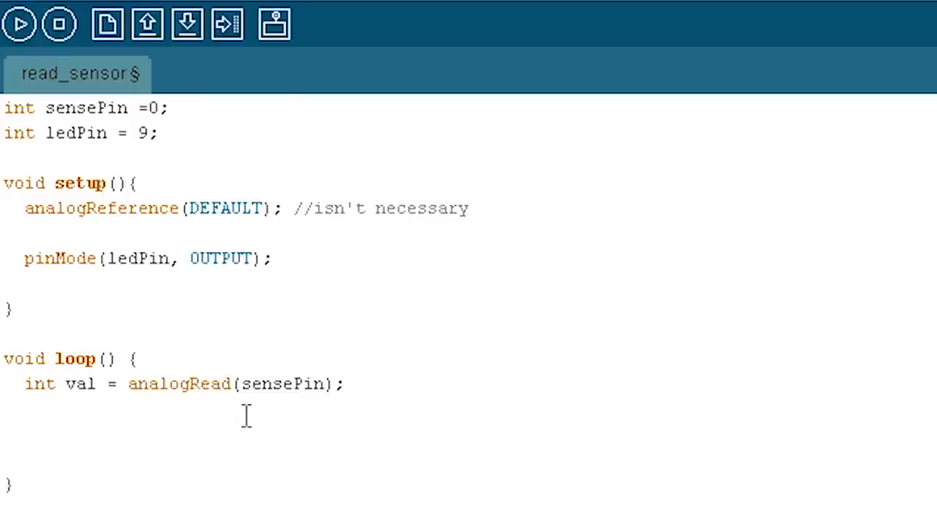
Add if (val < 800) digitalWrite(ledPin, HIGH); to the loop.
type("if")
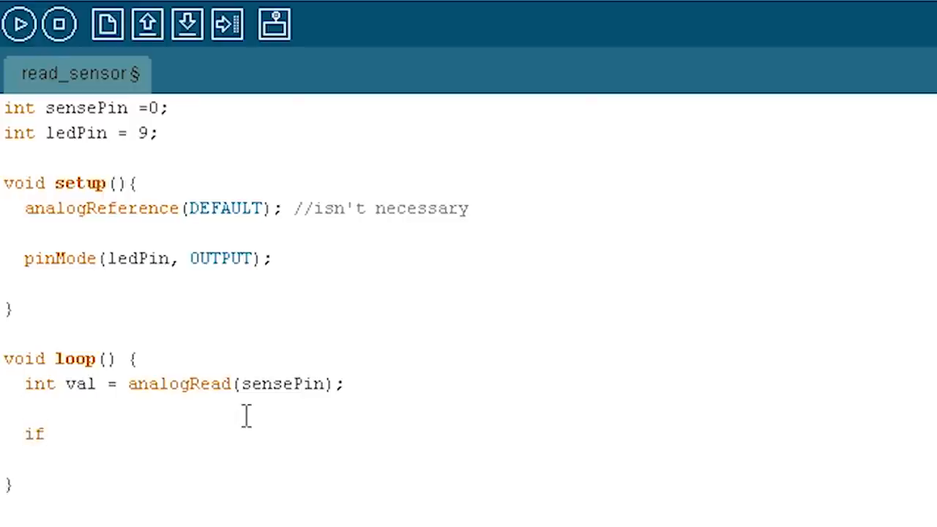
type("(va")
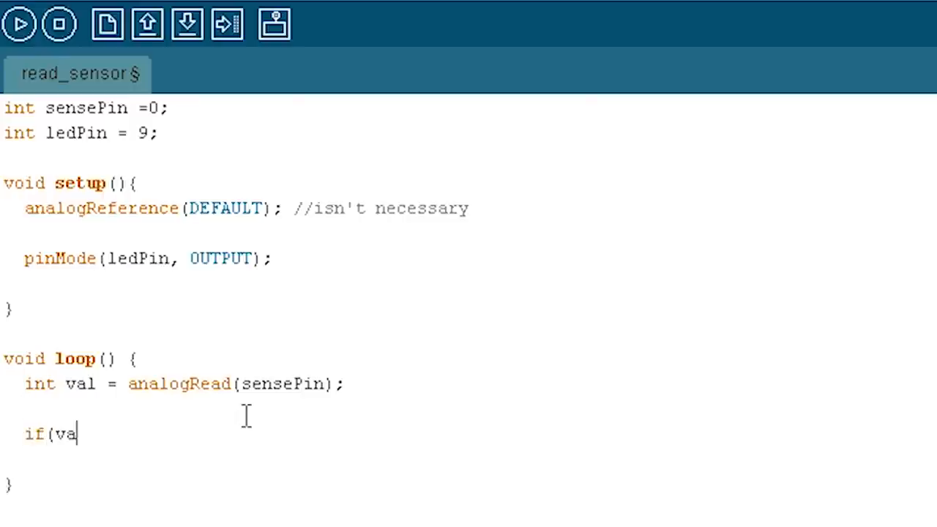
type("l <")
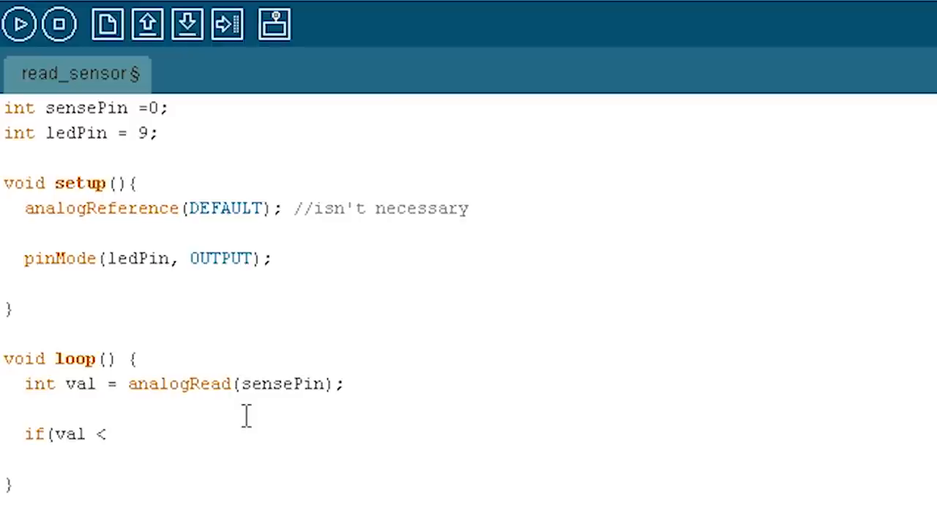
type("800)")
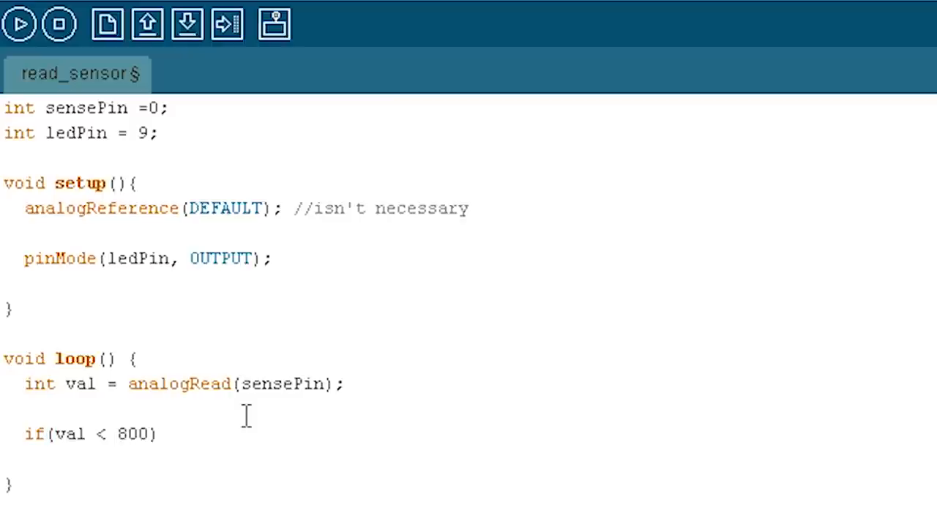
type("digitalWrite")
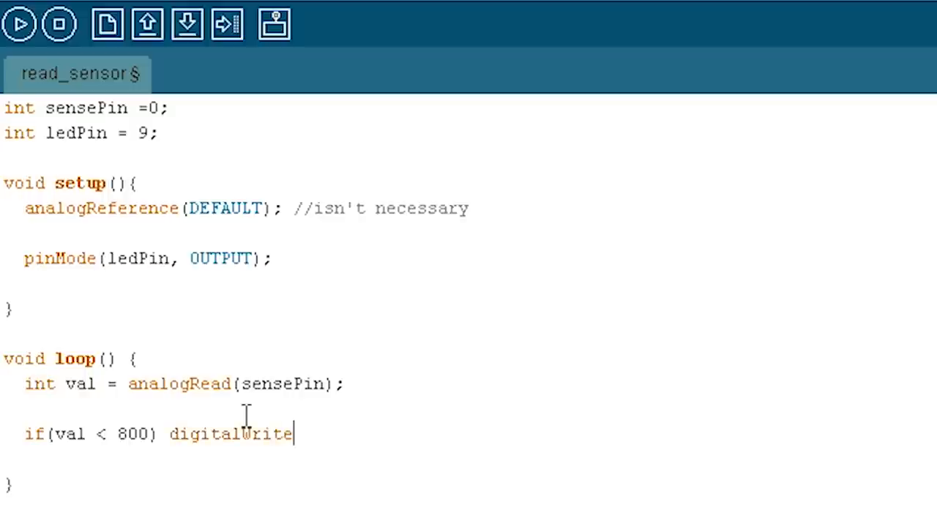
type("(ledPi")
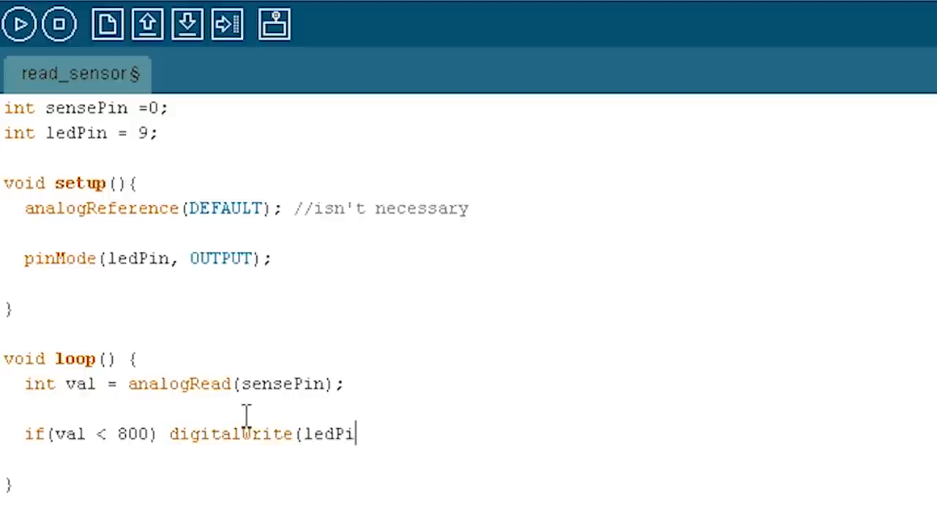
type(", HIGH)")
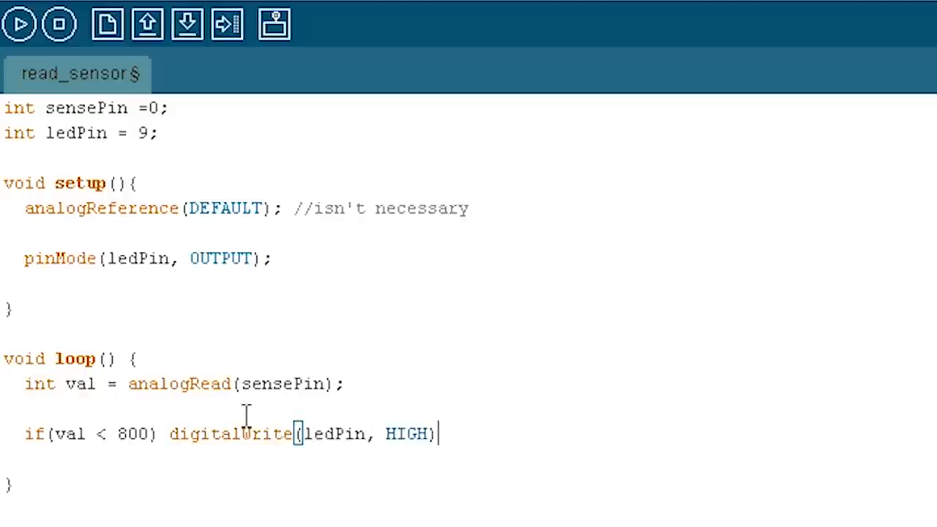
type(";")
type("else")
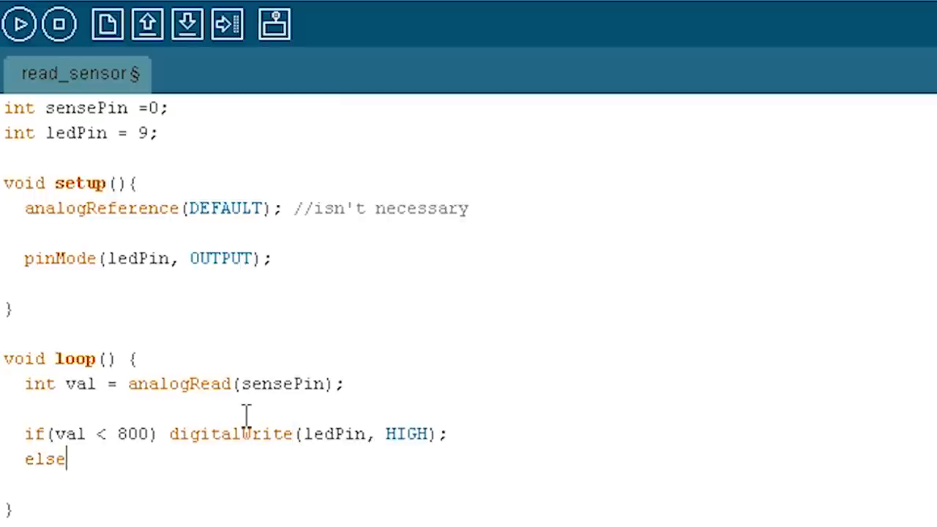
Add an else branch writing digitalWrite(ledPin, LOW).
type("\" \"")
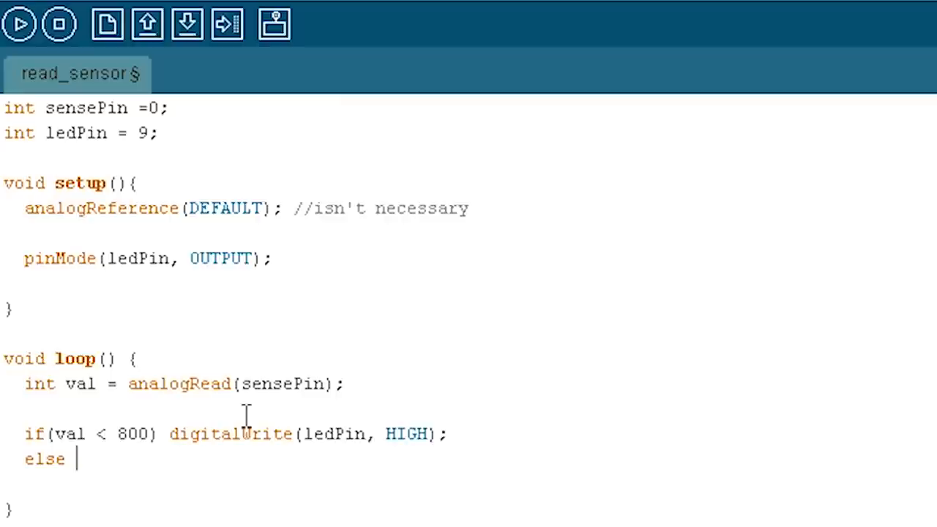
type("digitalWri")
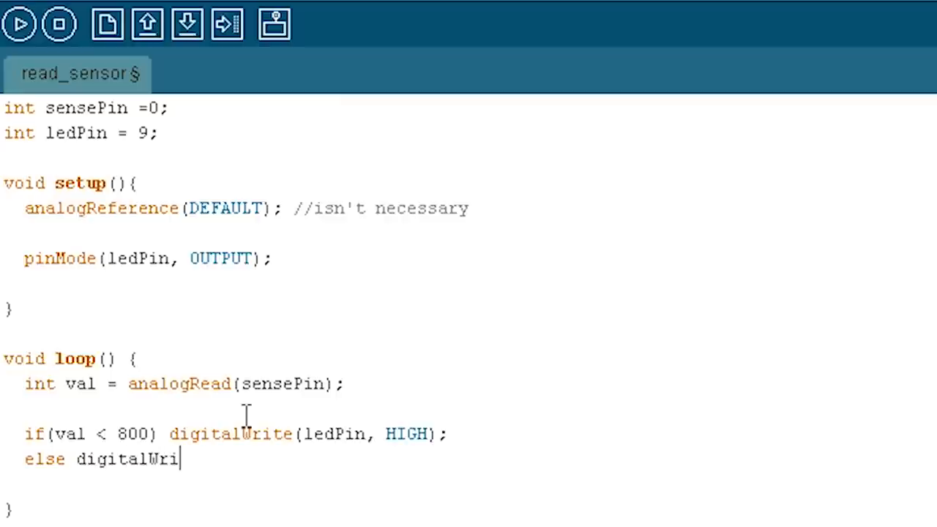
type("te(ledPi")
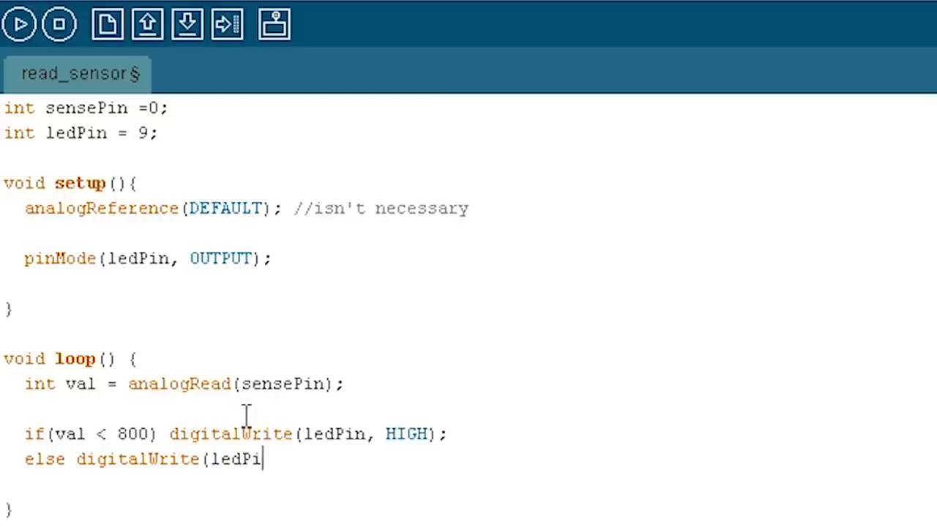
type("n, LOW);")
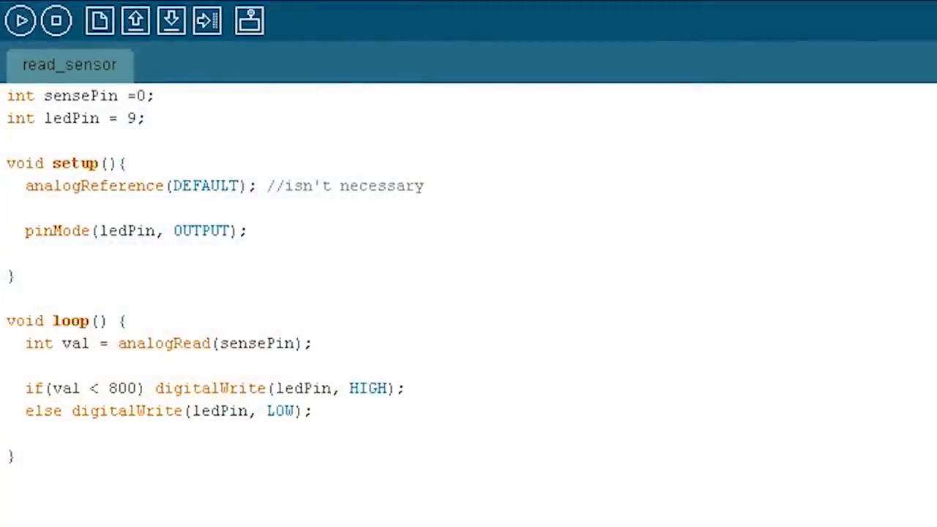
mouse_move(392, 338)
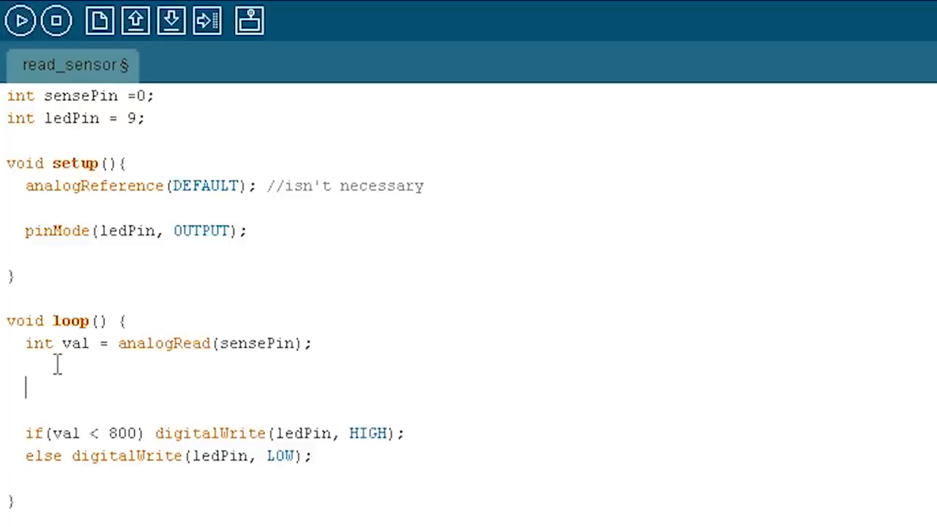
Write int ledLevel = map(val, 750, 900, 255, 0); after the sensor read.
type("map(")
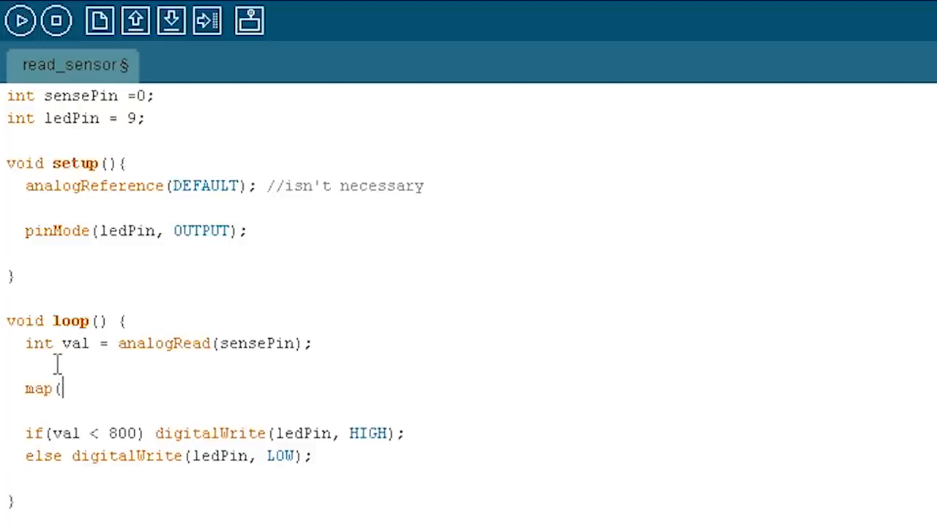
type("val,")
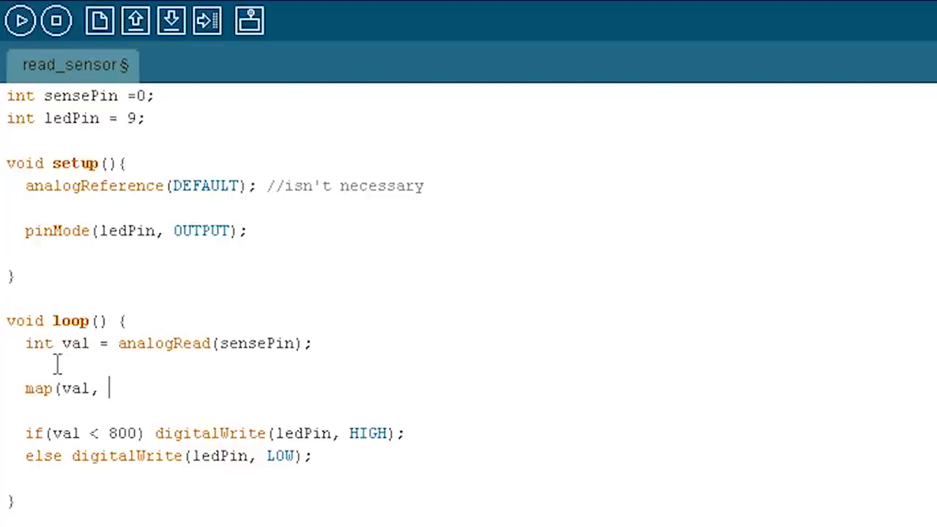
type("7")
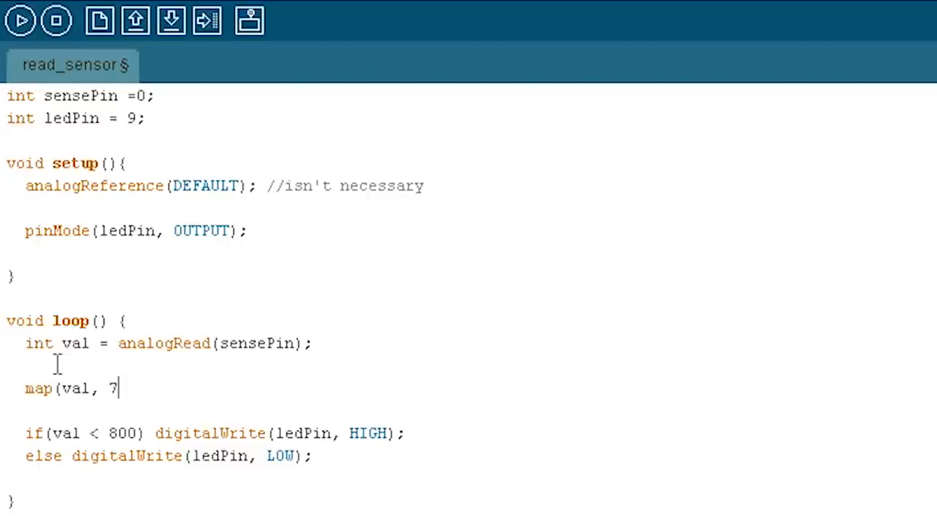
type("50")
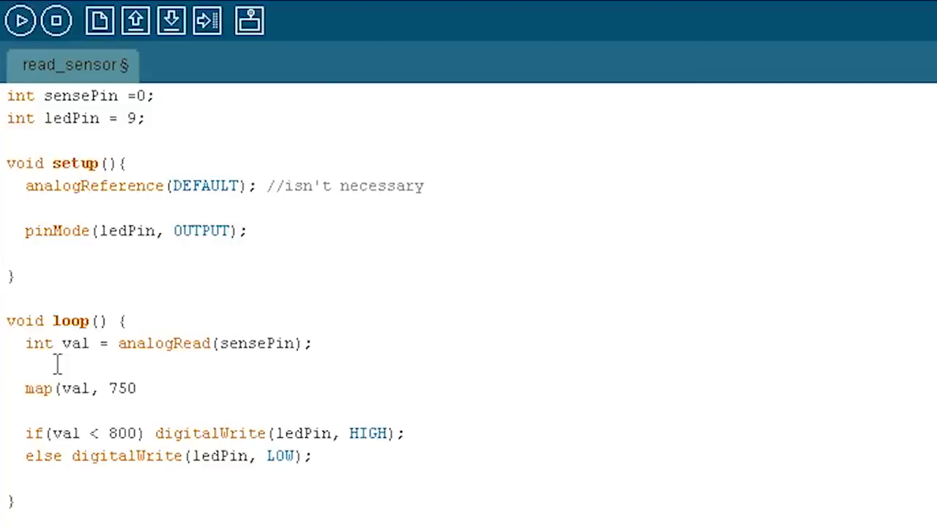
type(", 900")
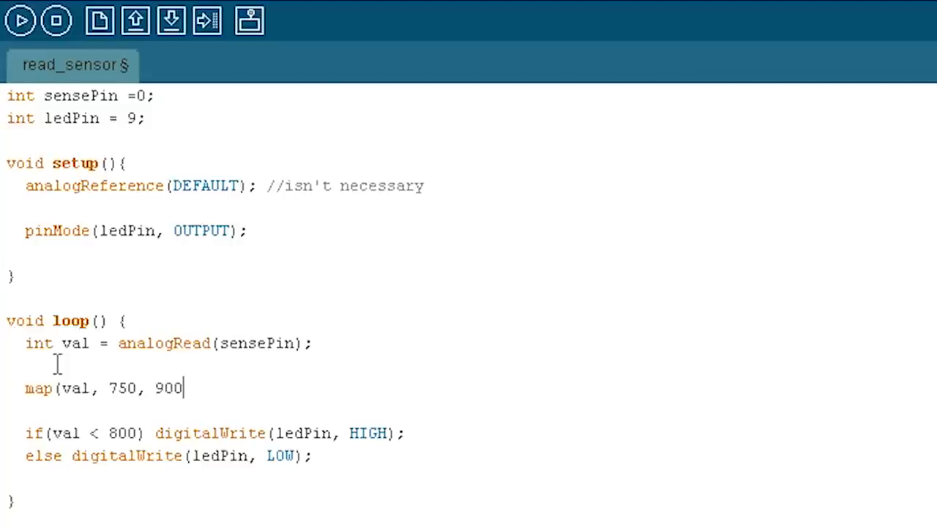
type(",")
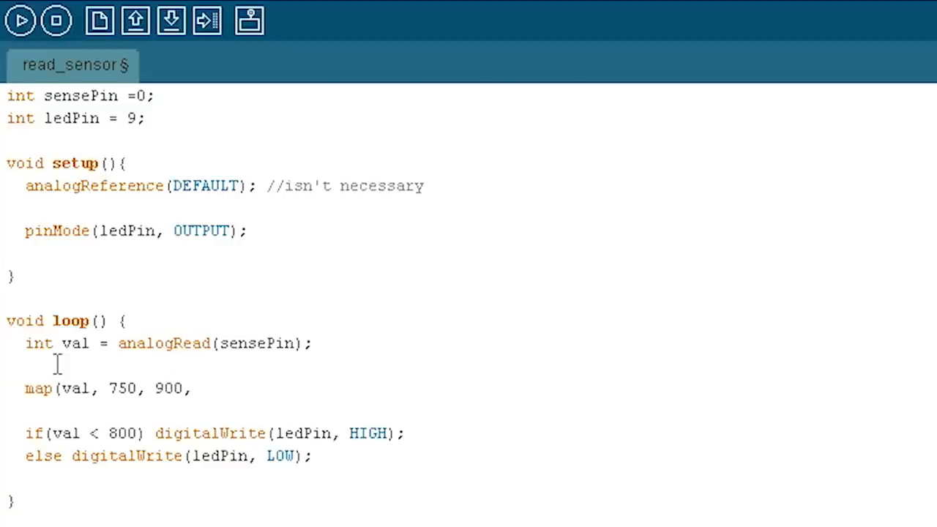
type("255, 0")
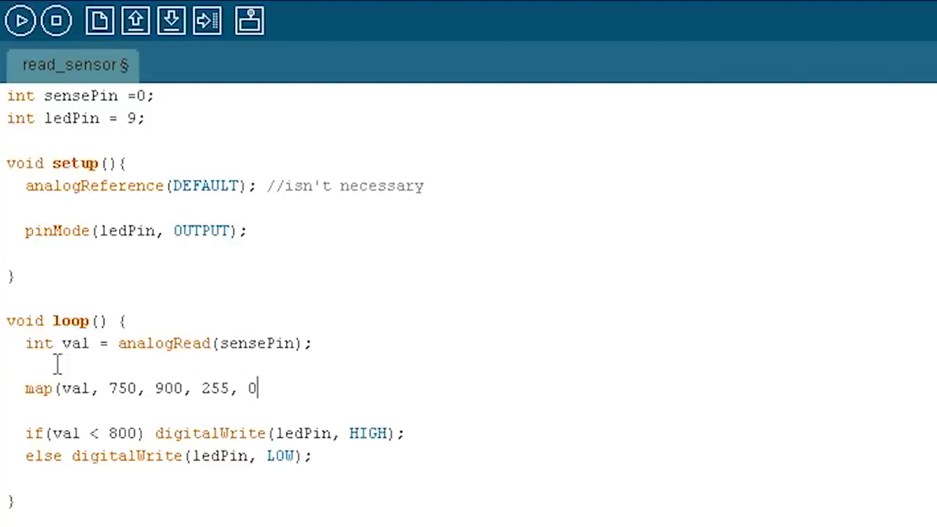
type(");")
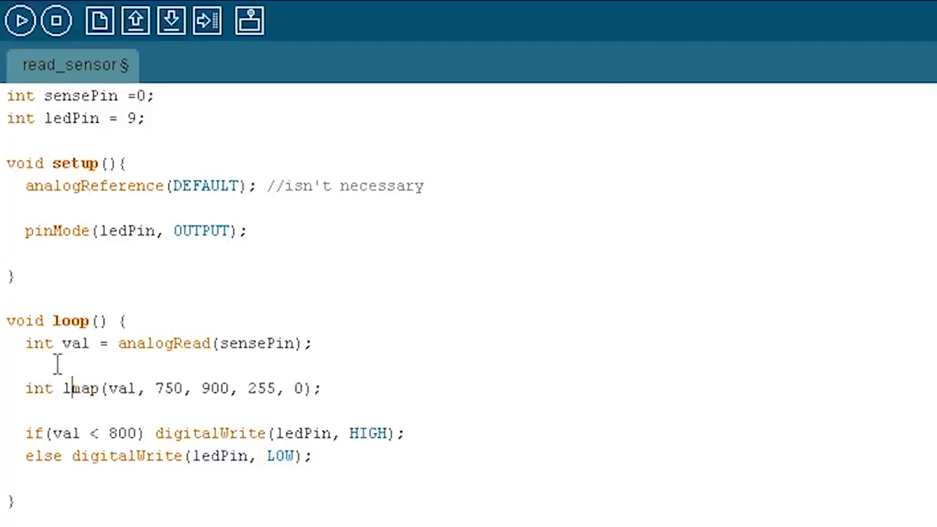
type("edLevel =")
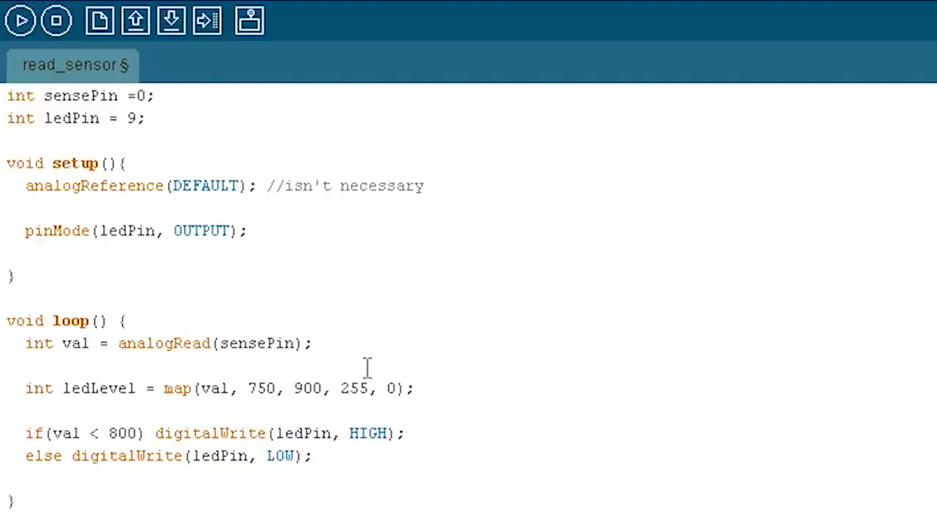
mouse_move(413, 384)
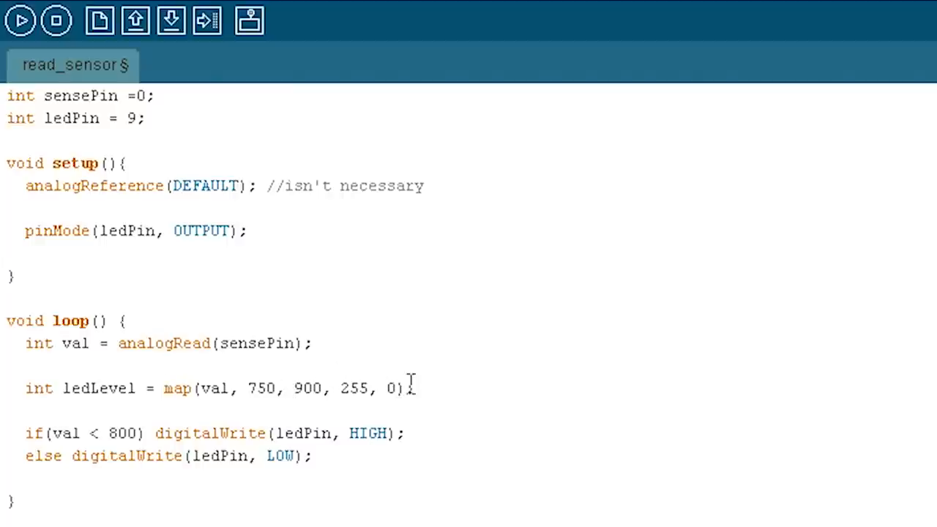
mouse_move(264, 388)
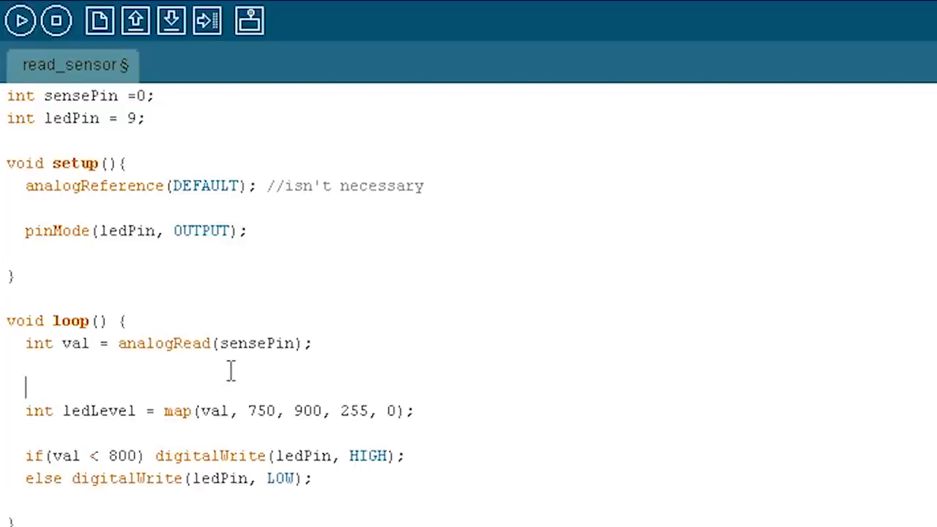
Clamp the reading with val = constrain(val, 750, 900); above the map line.
type("val = co")
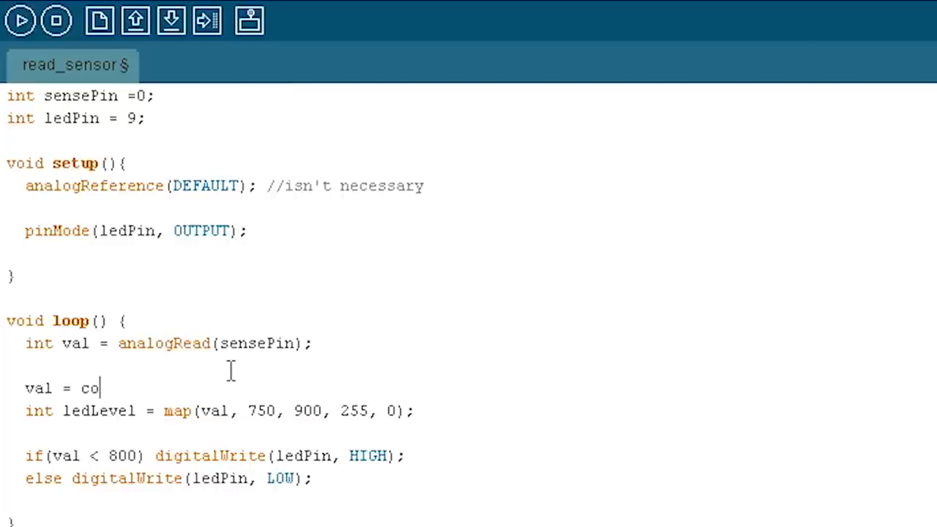
type("nstrain(")
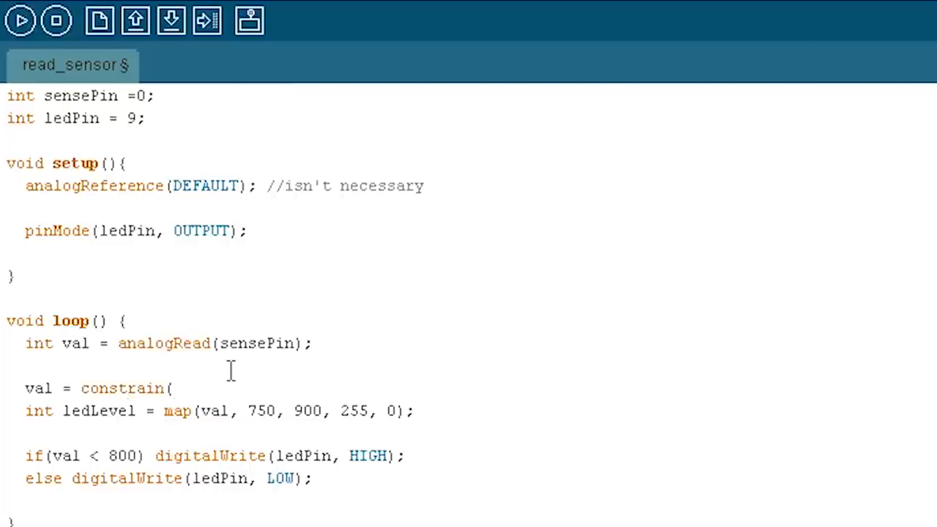
type("val,")
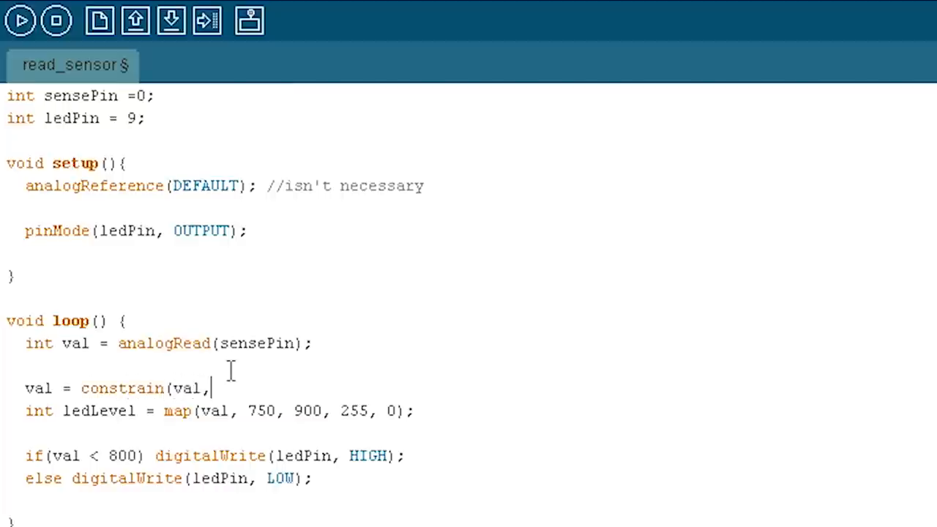
type("750")
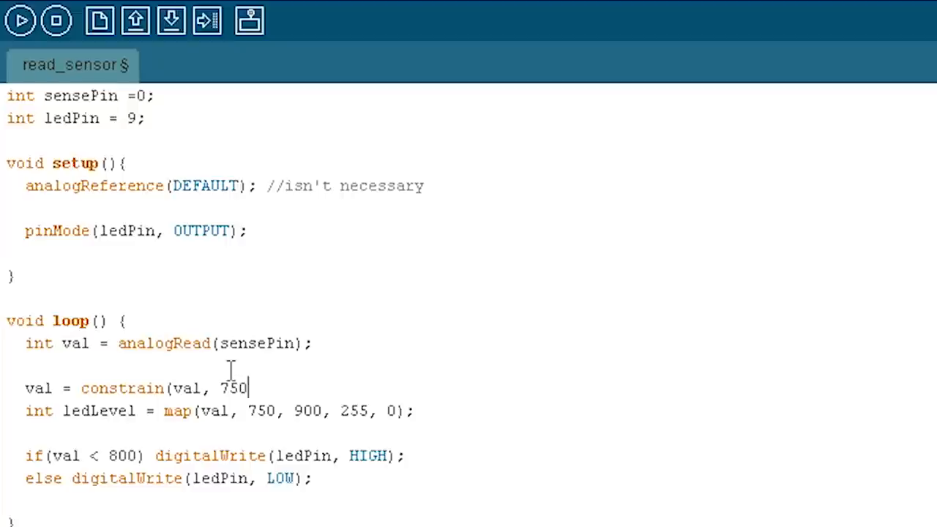
type(", 900);")
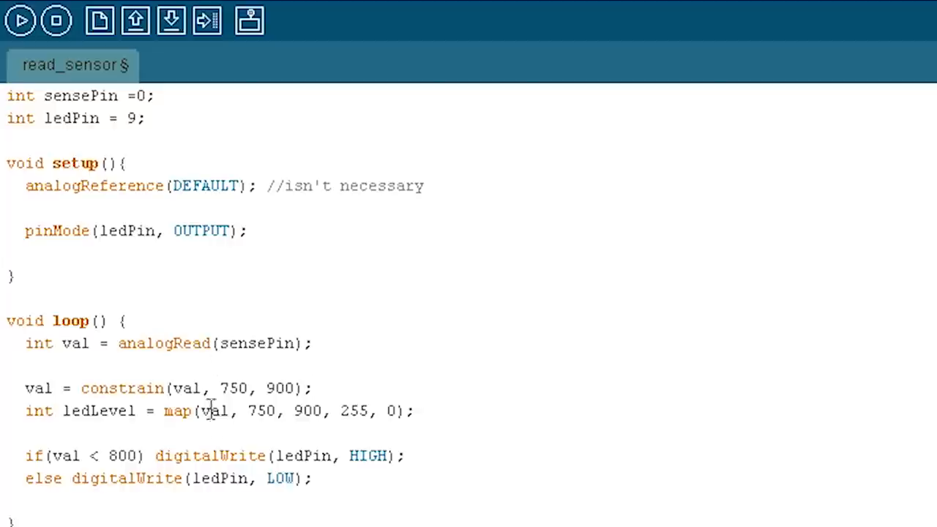
Select the old if/else LED on-off lines for replacement.
left_click(322, 410)
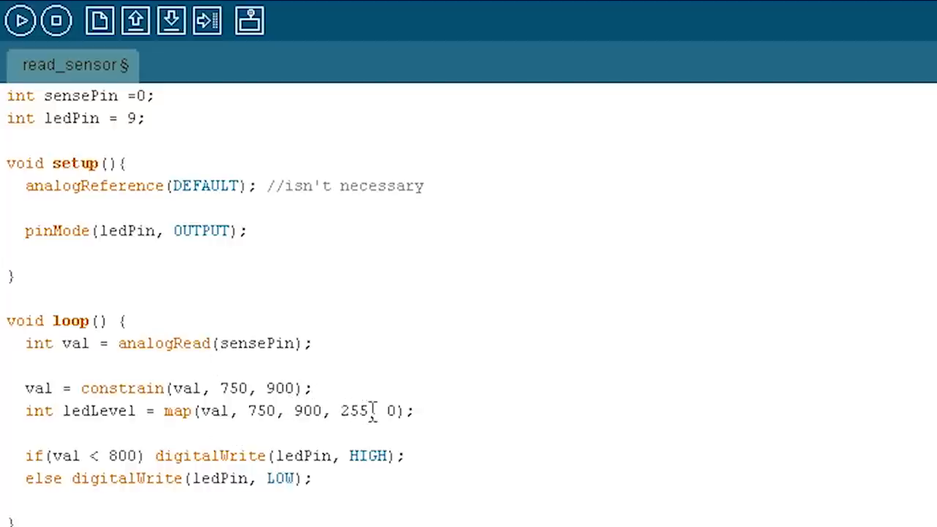
mouse_move(413, 410)
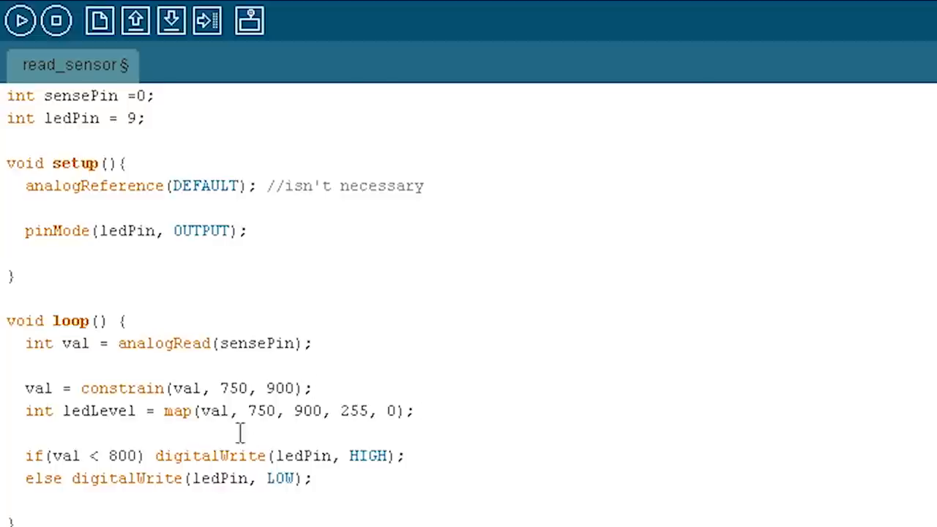
left_click_drag(26, 455, 310, 477)
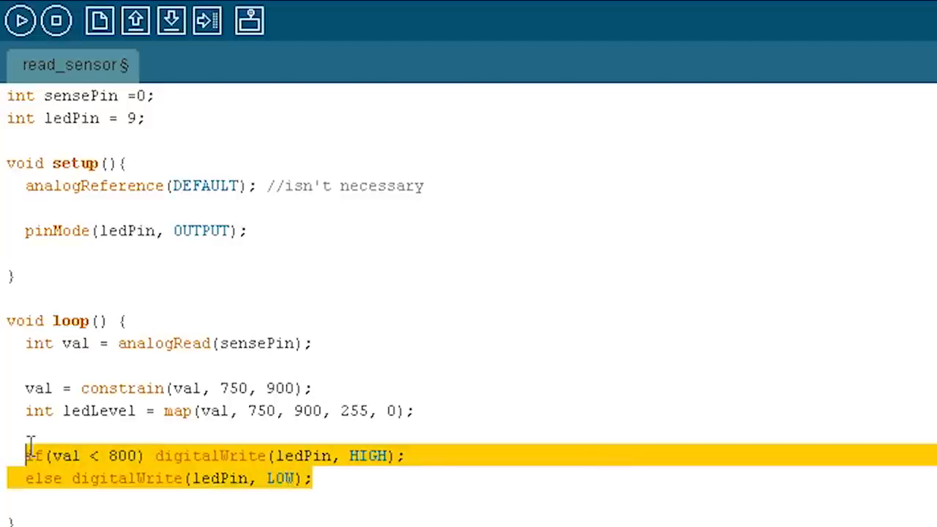
Replace the on-off code with analogWrite(ledPin, ledLevel); and upload the sketch.
key("Delete")
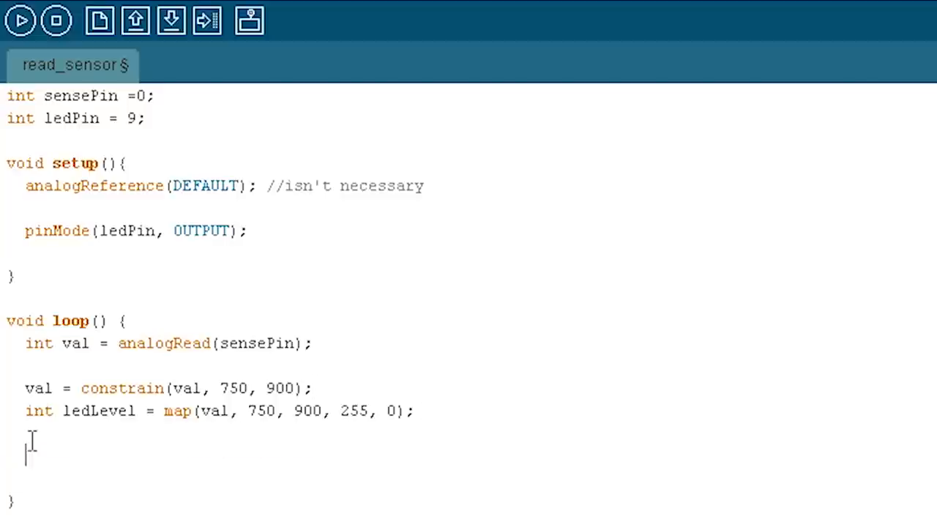
type("analogWrite")
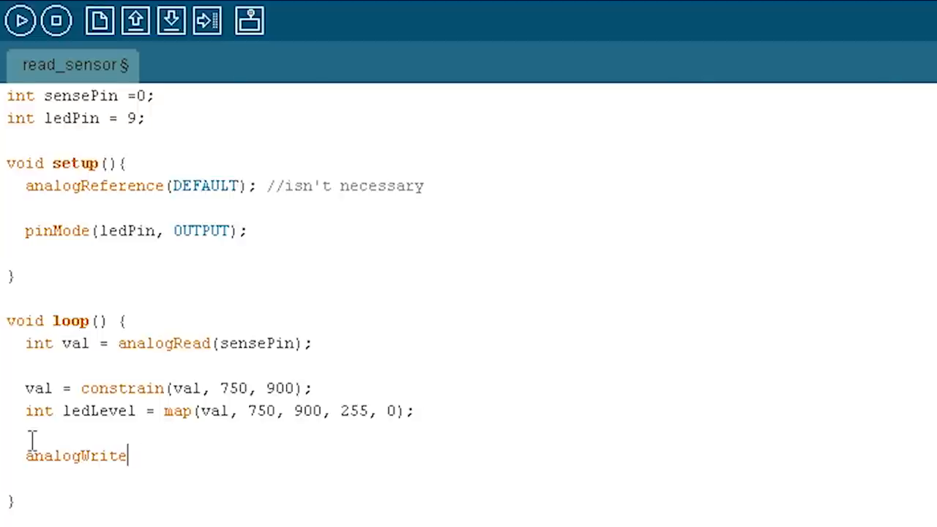
type("(ledPin,")
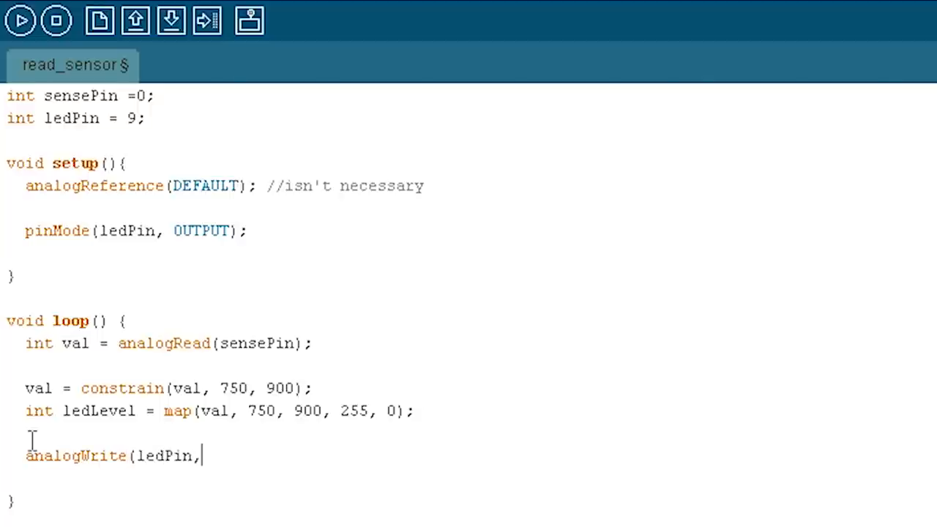
type("\" \"")
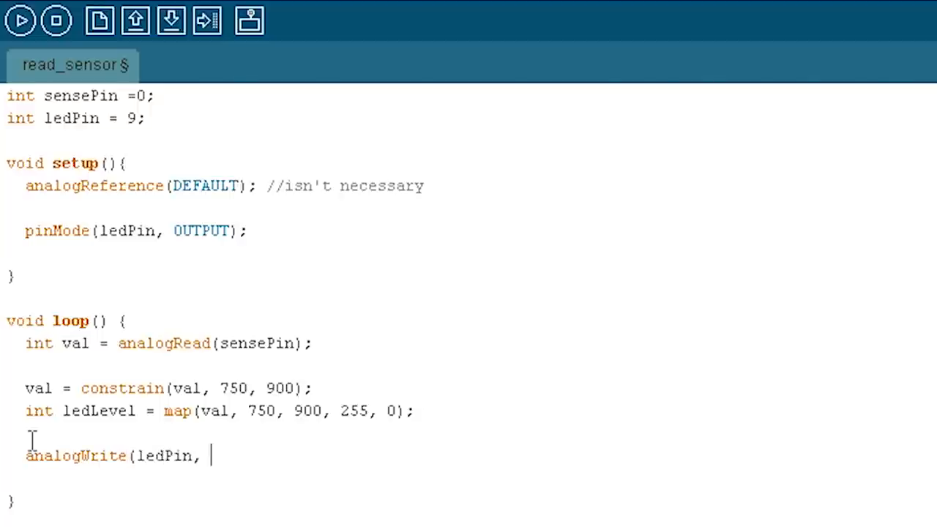
type("ledLevel")
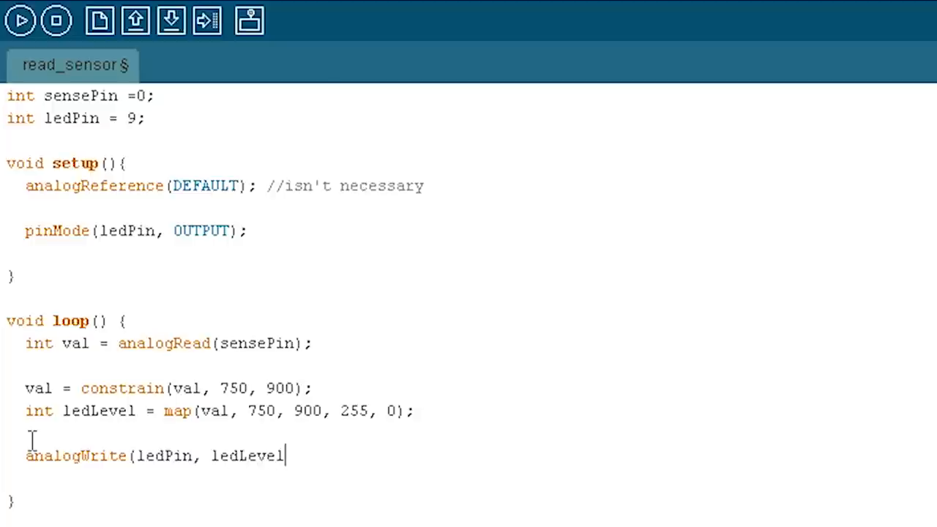
type(");")
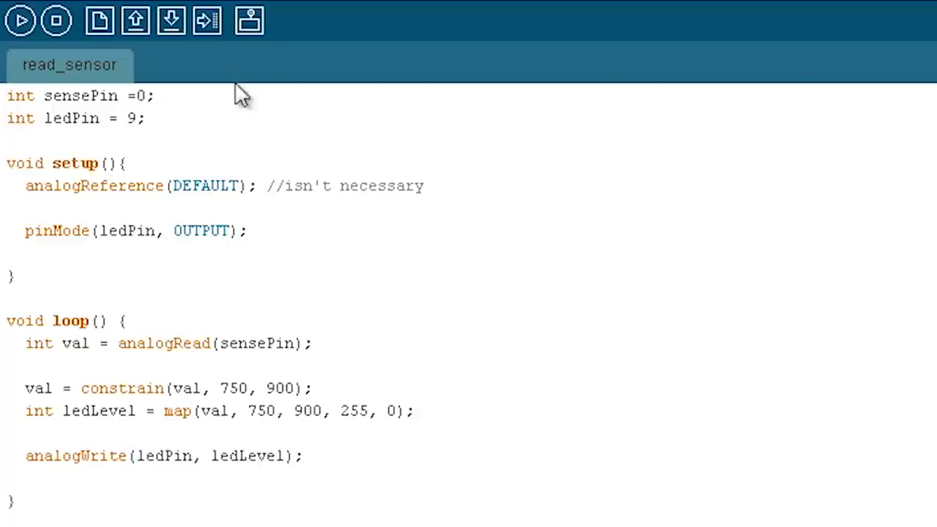
left_click(249, 20)
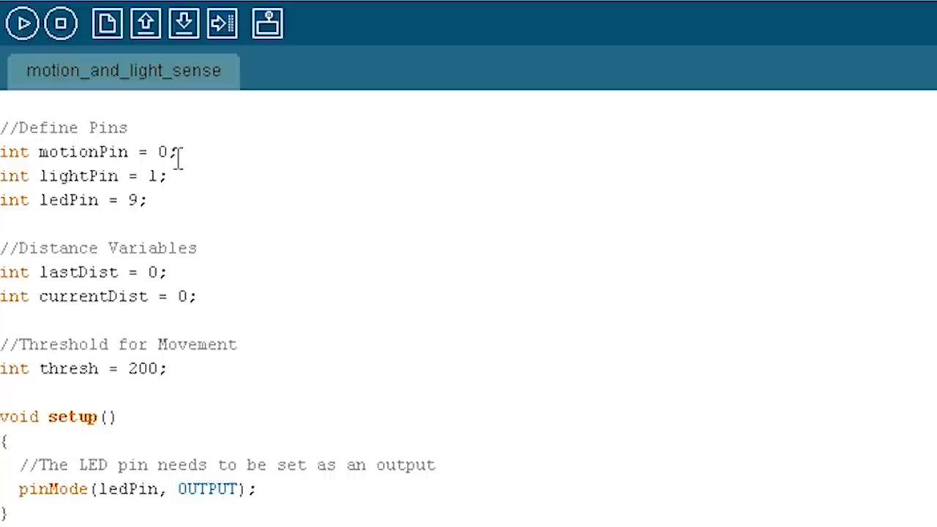
mouse_move(172, 178)
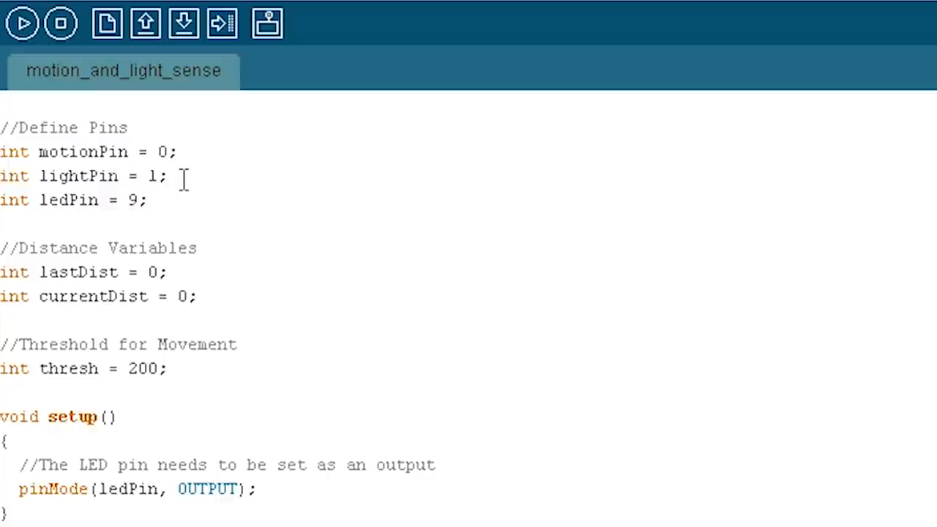
mouse_move(154, 205)
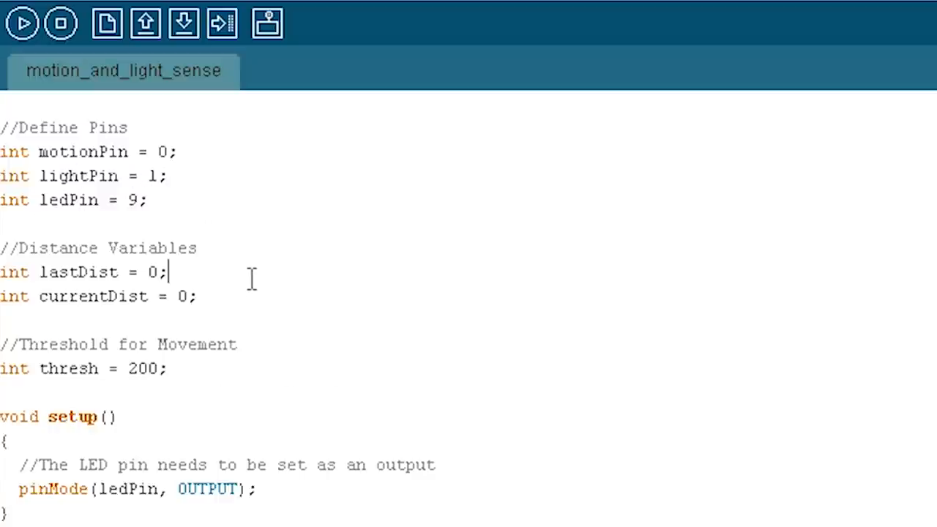
Scroll through motion_and_light_sense's pin, distance and thresh 200 definitions into loop().
scroll("down", 3)
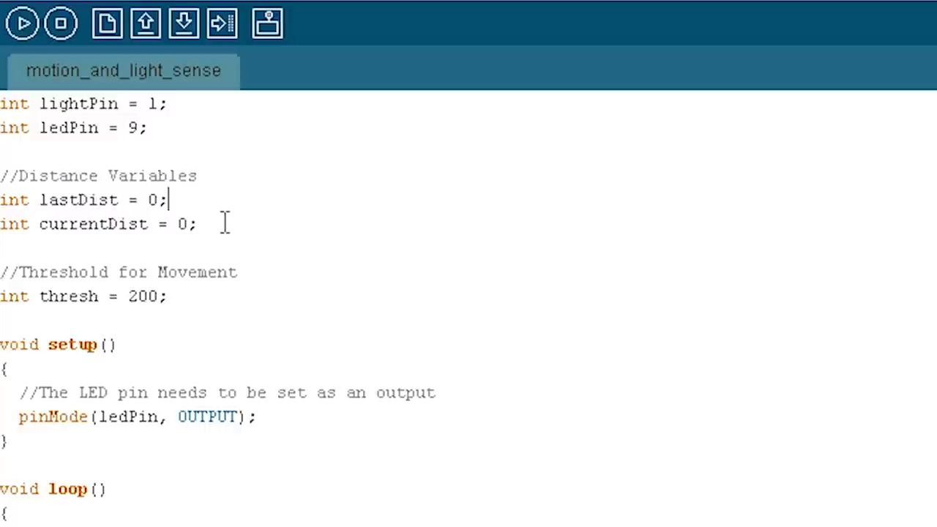
left_click_drag(167, 199, 198, 225)
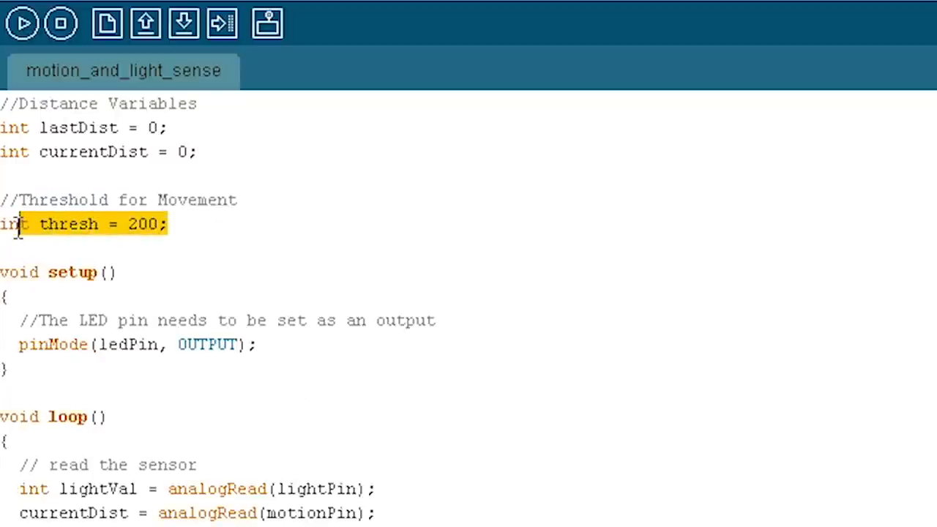
left_click(193, 223)
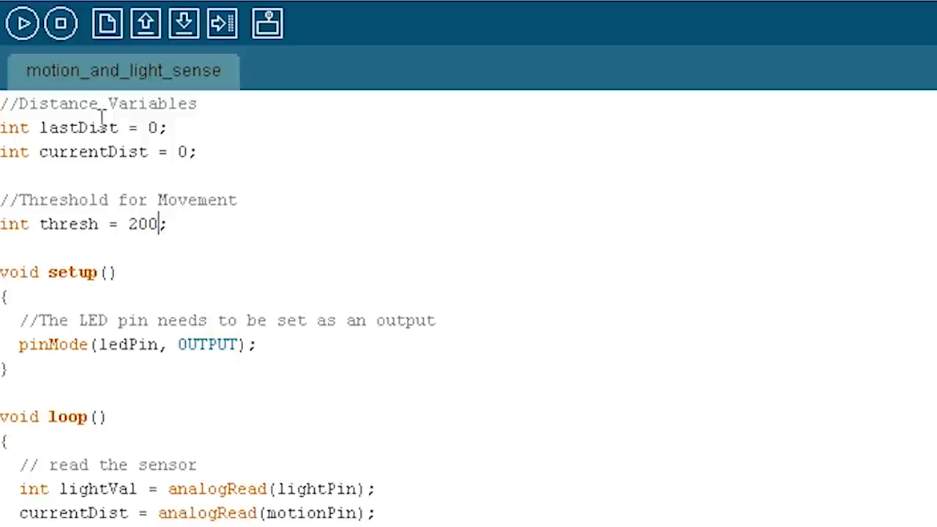
mouse_move(114, 151)
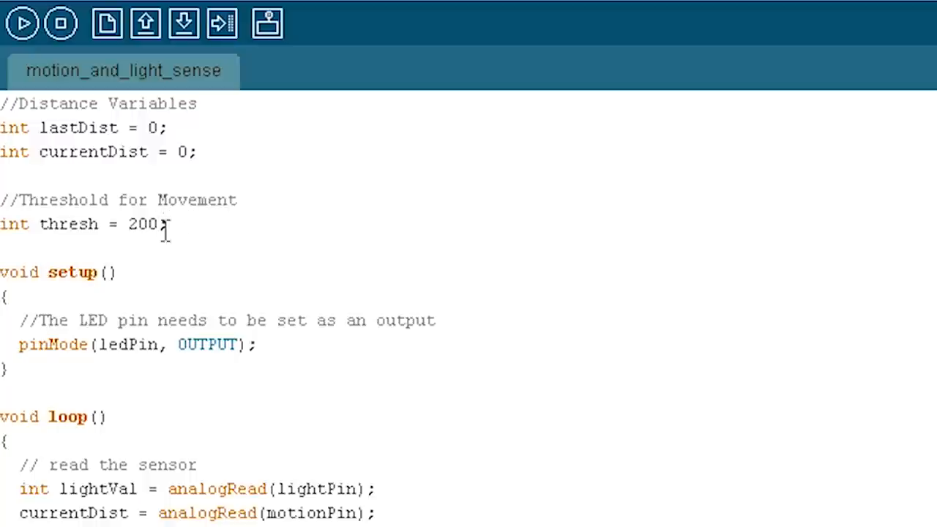
scroll("down", 3)
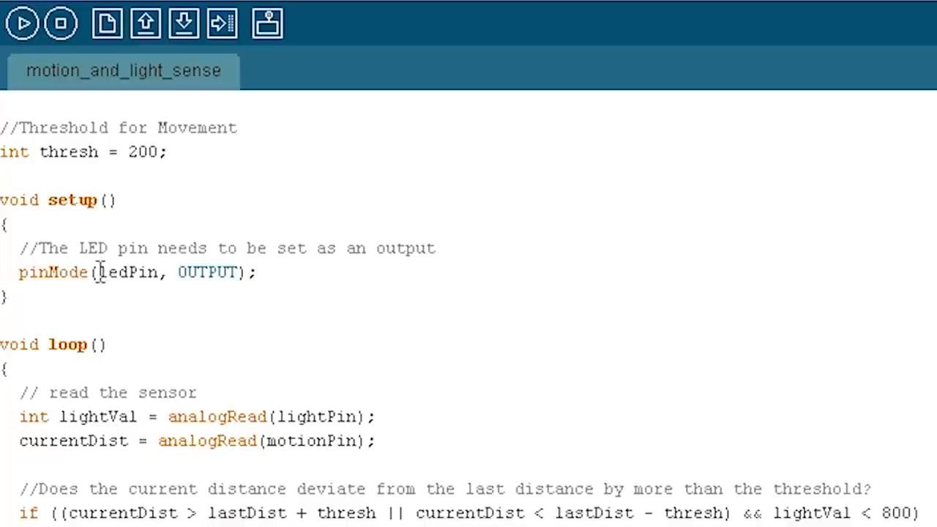
mouse_move(351, 284)
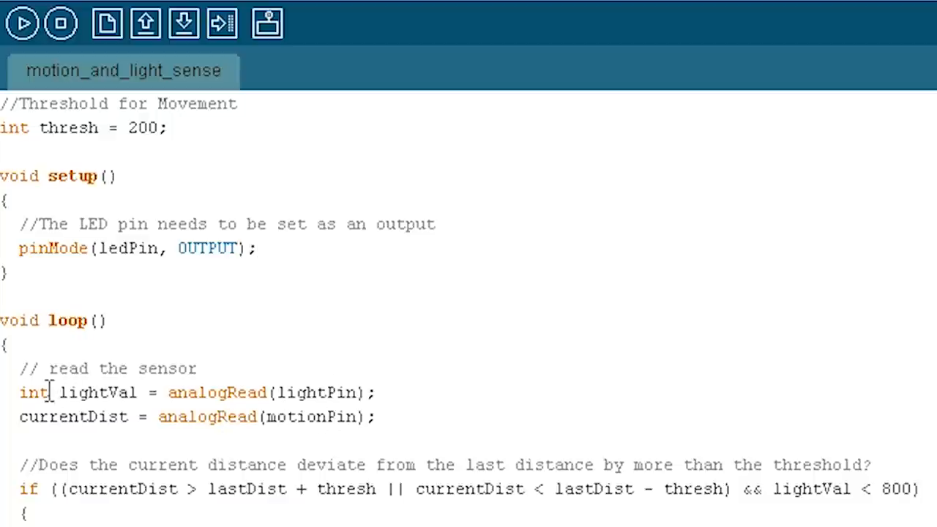
double_click(33, 393)
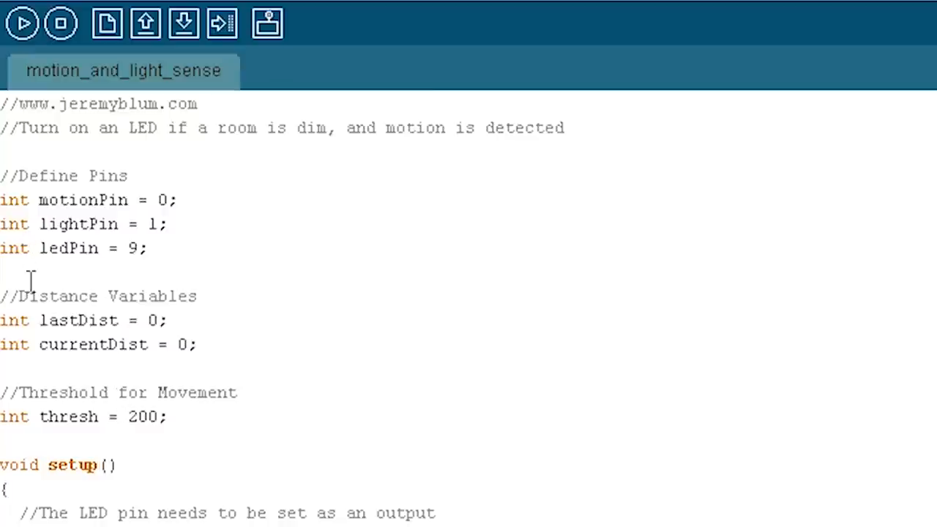
scroll("down", 3)
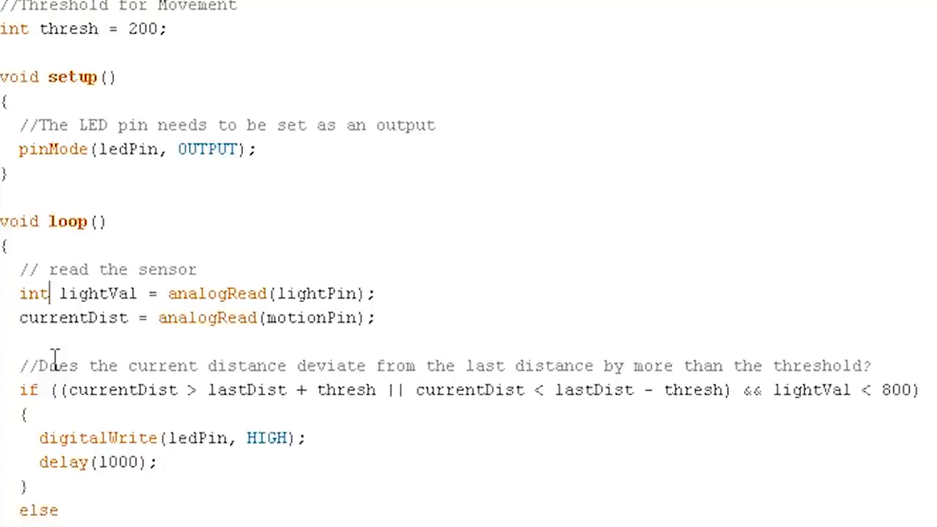
scroll("down", 3)
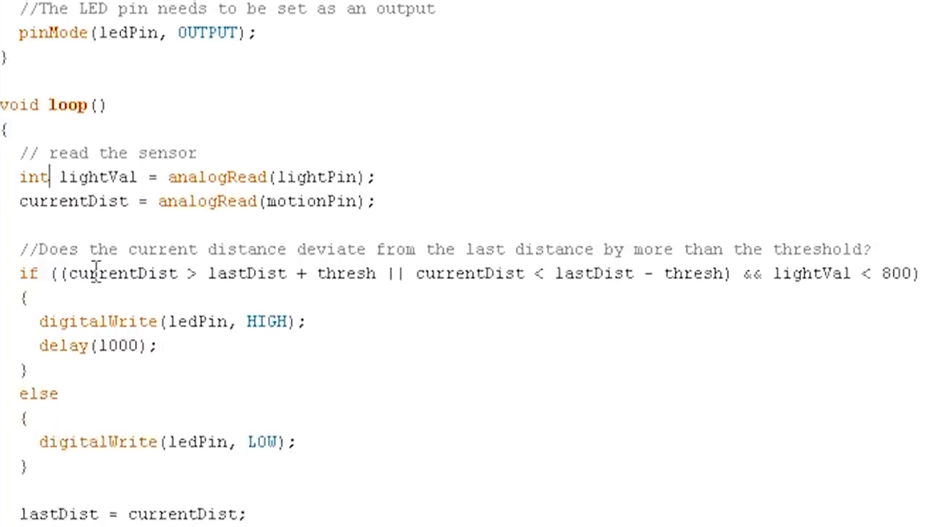
scroll("down", 3)
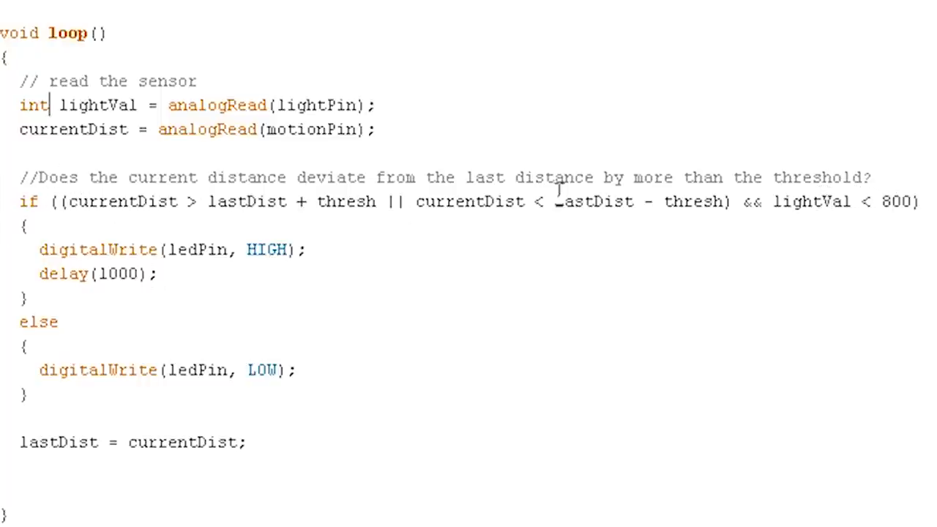
left_click_drag(67, 202, 729, 203)
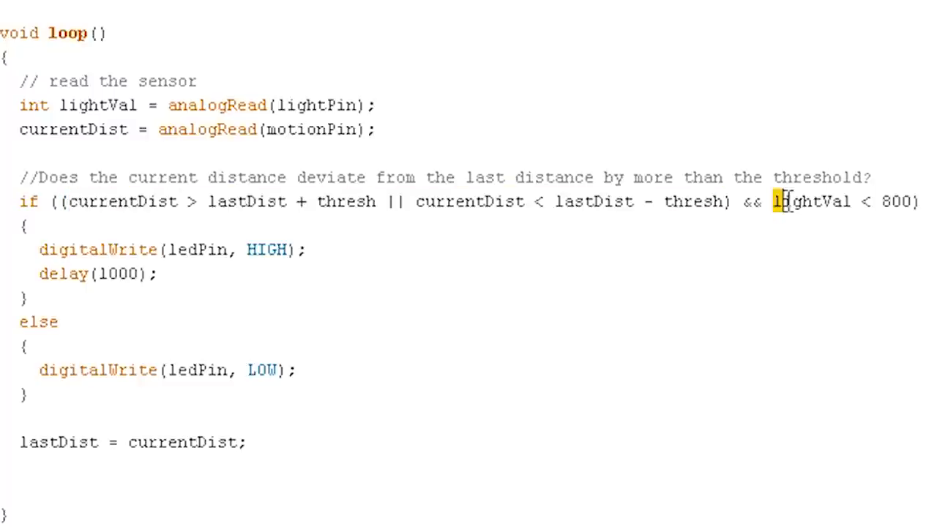
left_click_drag(773, 200, 915, 201)
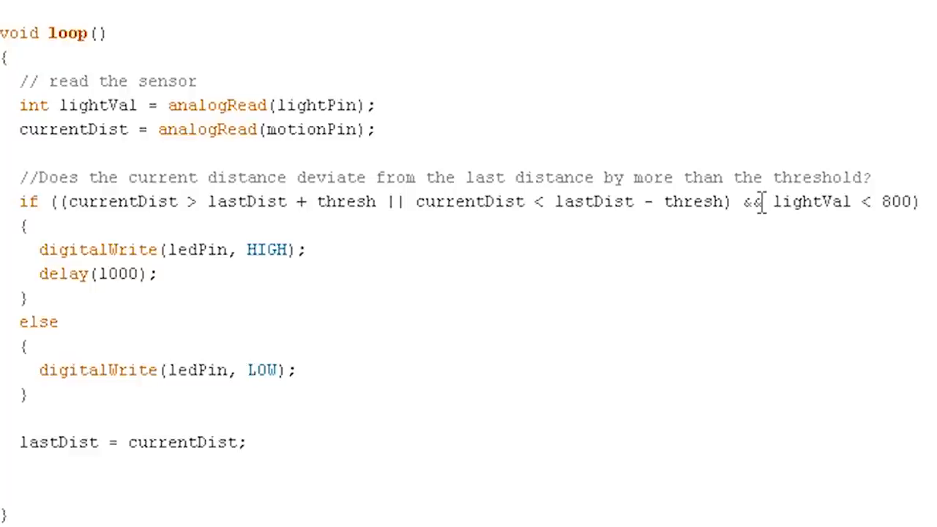
left_click_drag(61, 202, 724, 202)
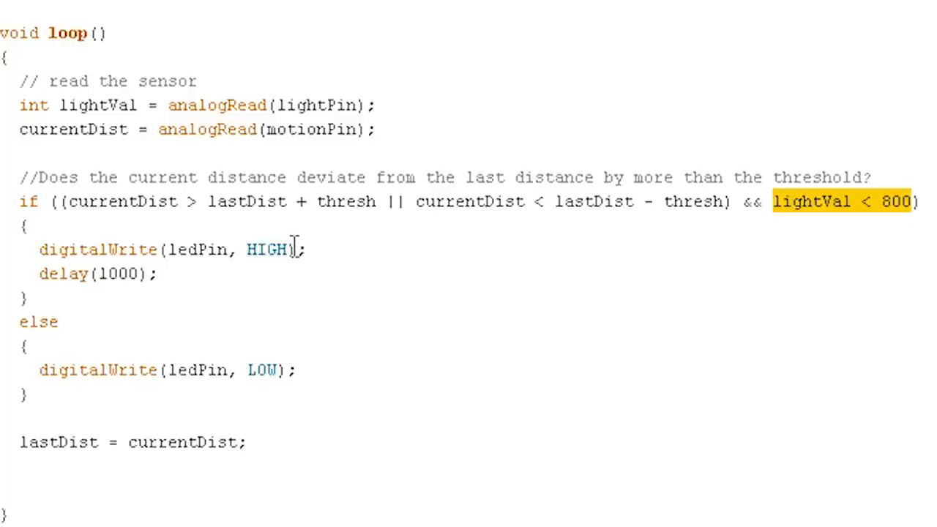
mouse_move(724, 202)
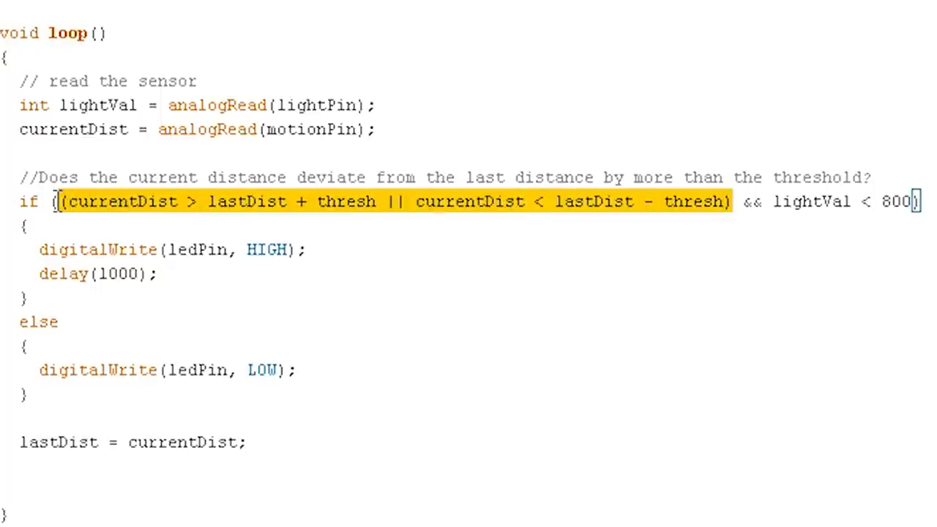
left_click(380, 202)
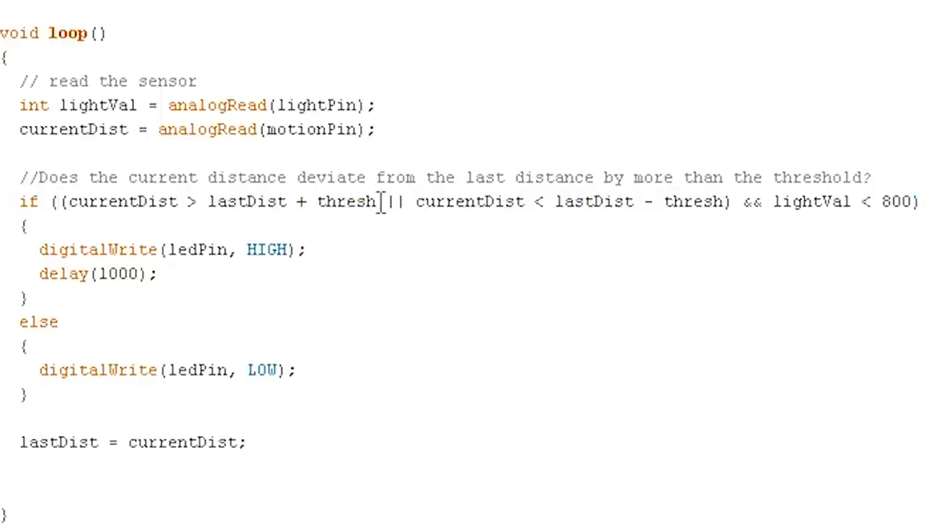
left_click_drag(246, 202, 377, 202)
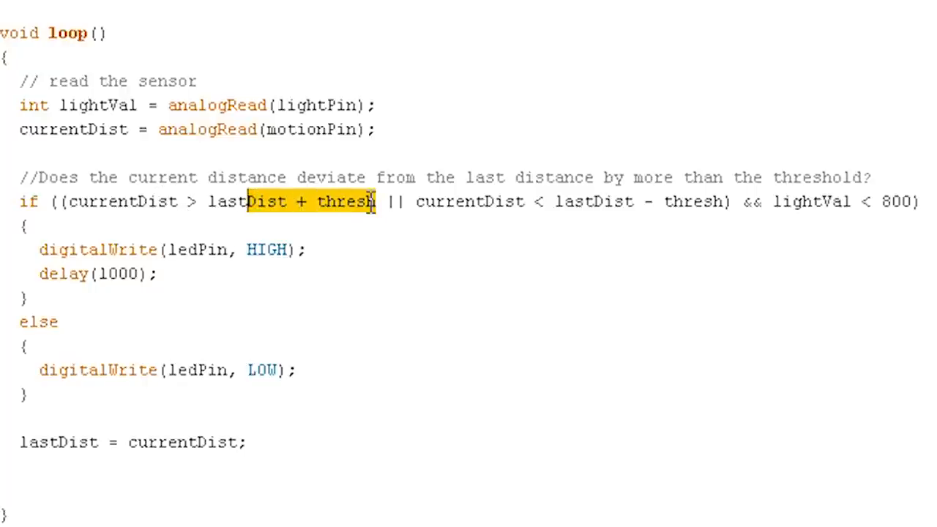
left_click(372, 202)
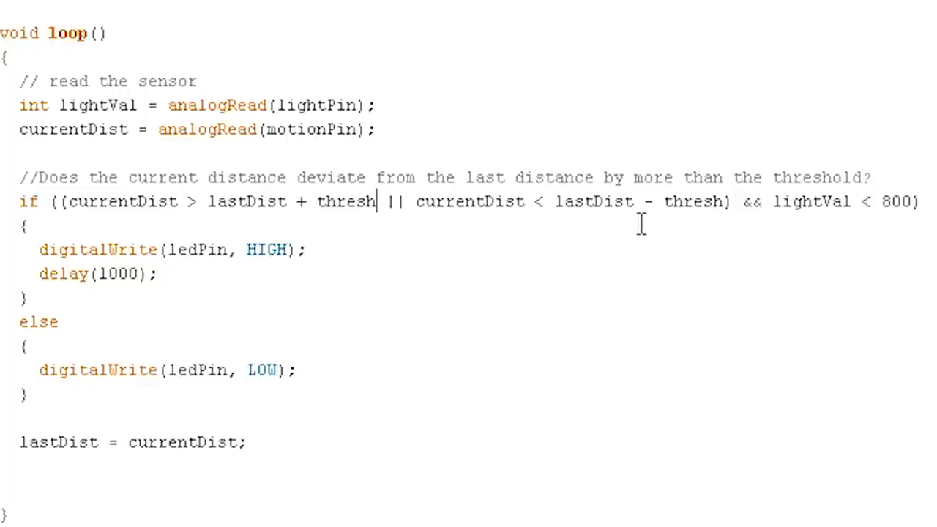
mouse_move(723, 246)
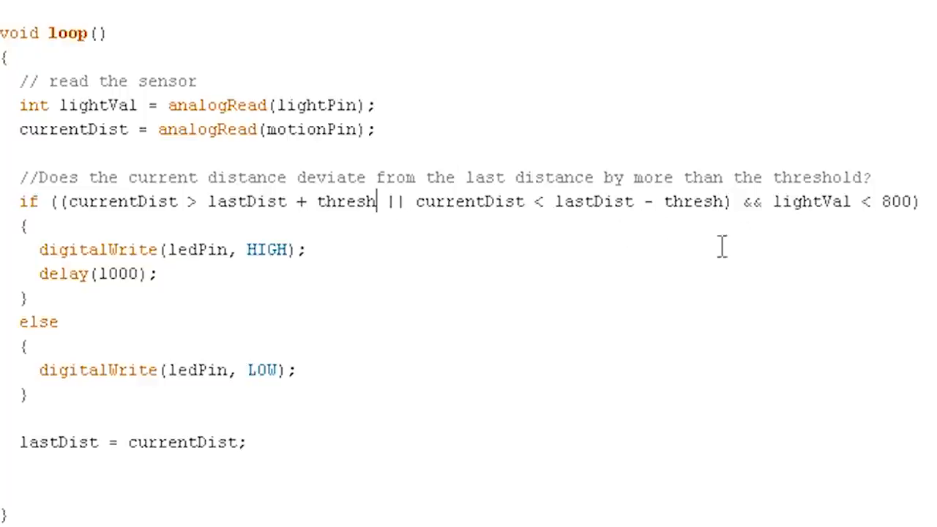
mouse_move(162, 261)
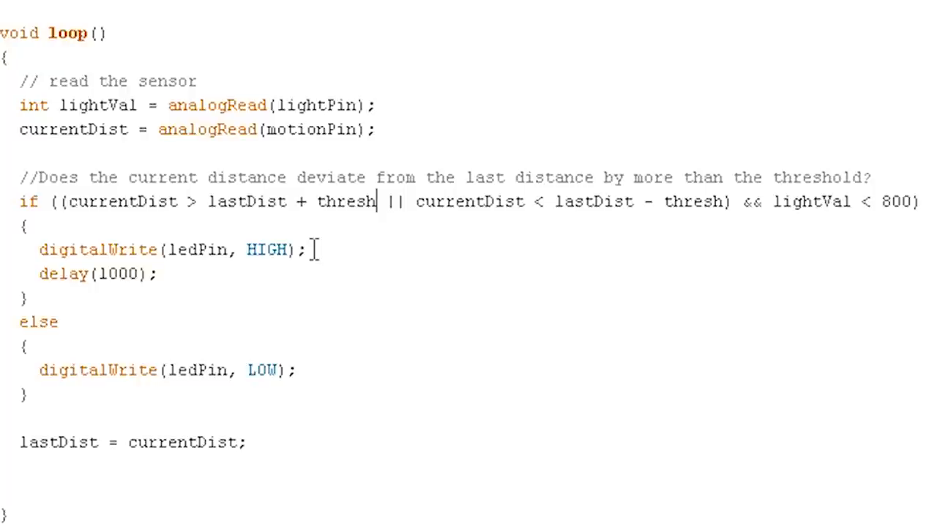
mouse_move(46, 277)
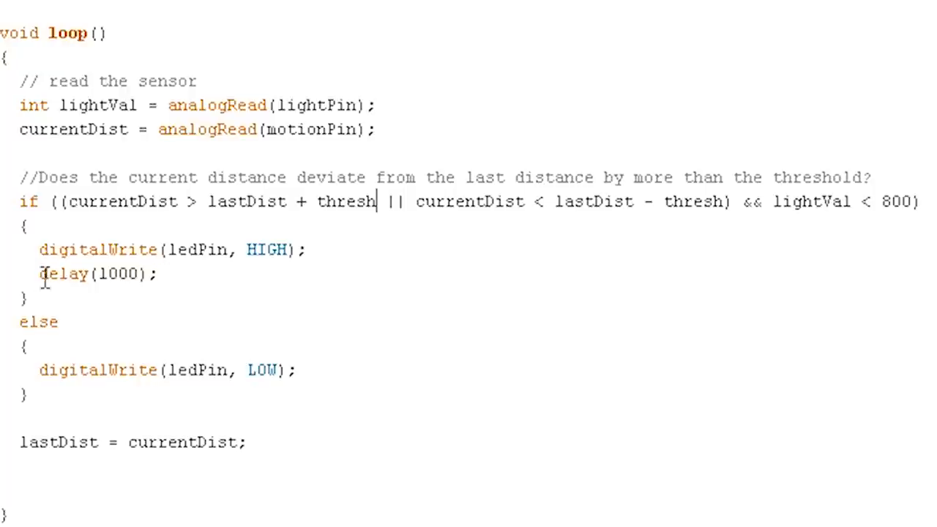